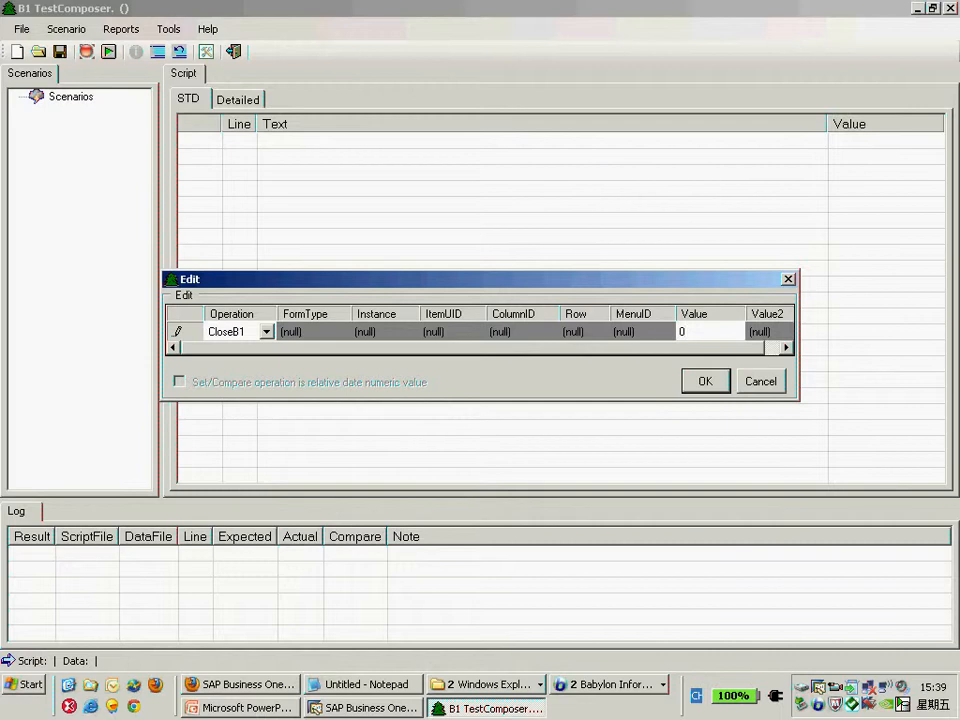
- Confirm the CloseB1 operation in the Edit dialog and end recording
{"action": "left_click", "coordinate": [704, 380]}
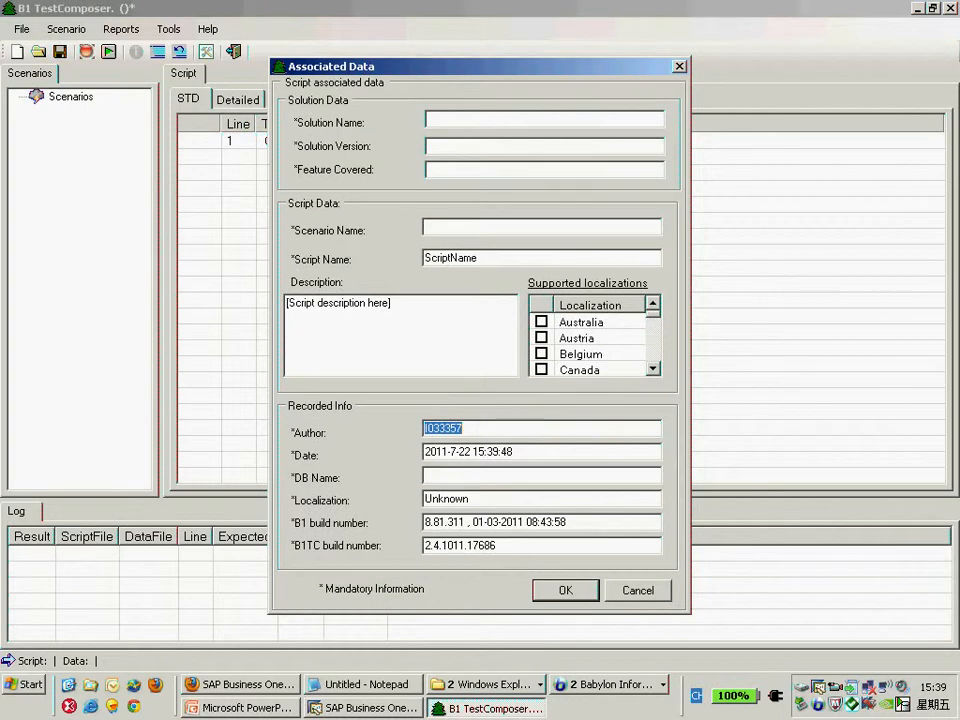
- Enter solution B1TC_Workshop, version 1.0, feature CloseB1 and scenario name Workshop
{"action": "type", "text": "B1TC_Worksh"}
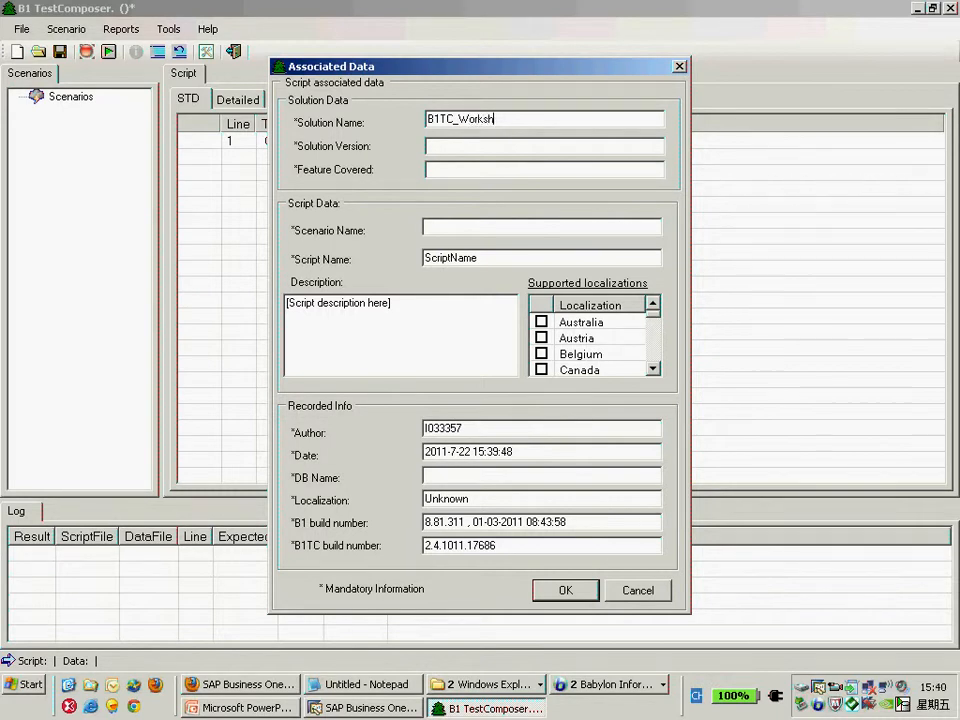
{"action": "type", "text": "1.0"}
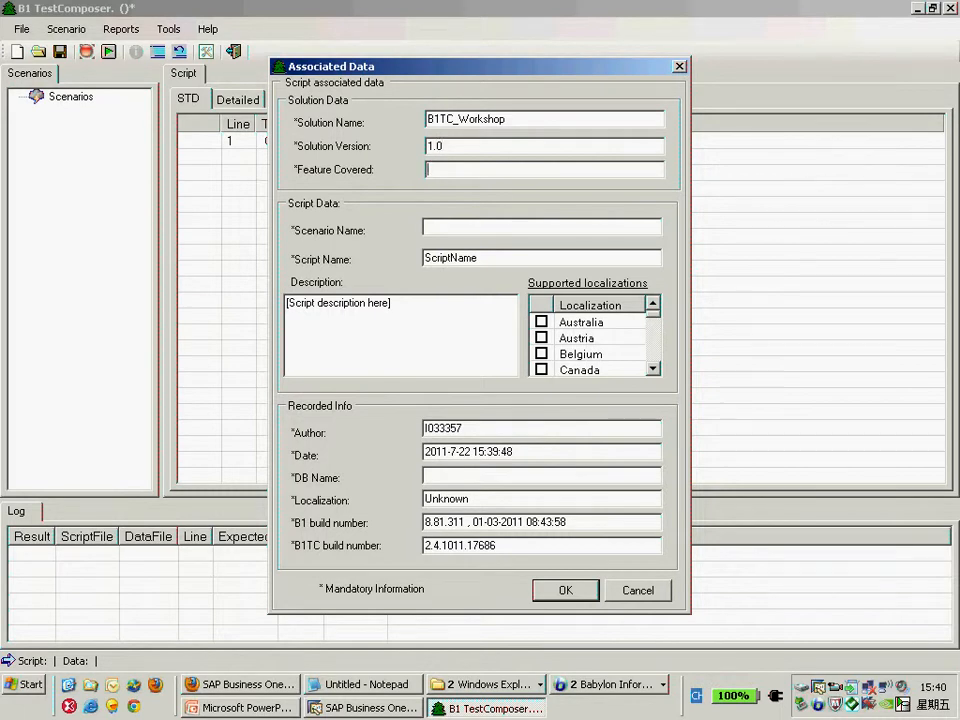
{"action": "type", "text": "CloseB1"}
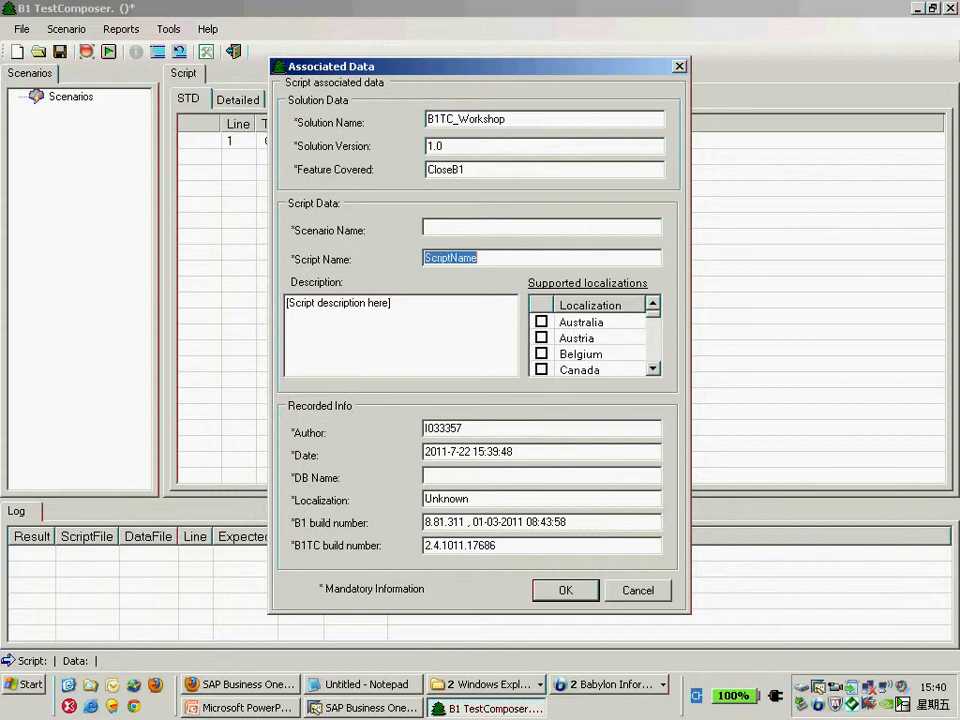
{"action": "left_click", "coordinate": [540, 226]}
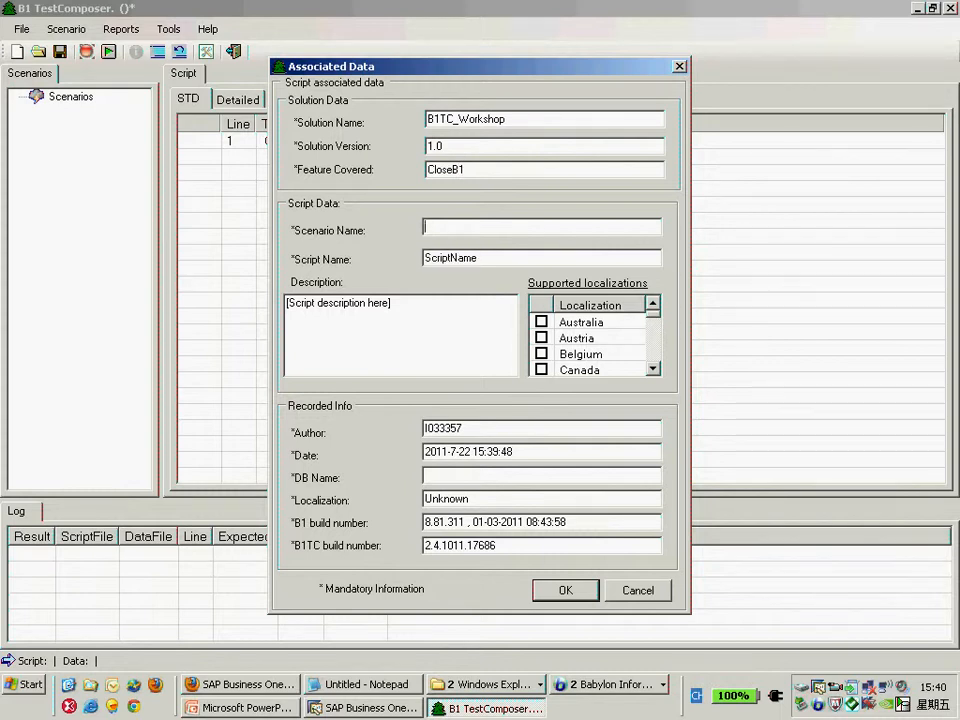
{"action": "type", "text": "Work"}
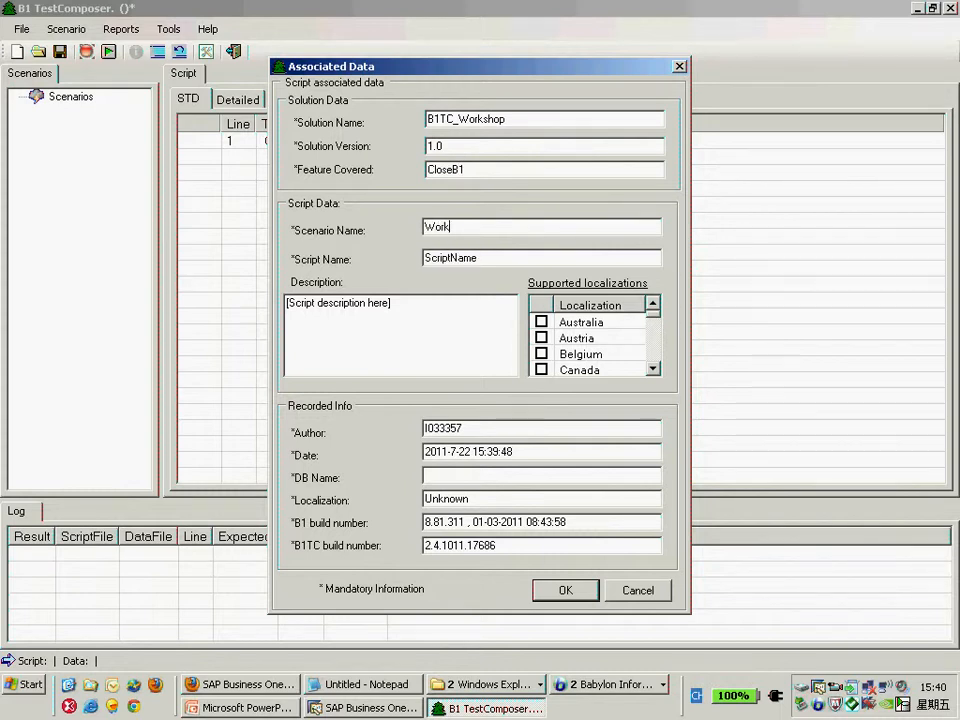
{"action": "type", "text": "shop"}
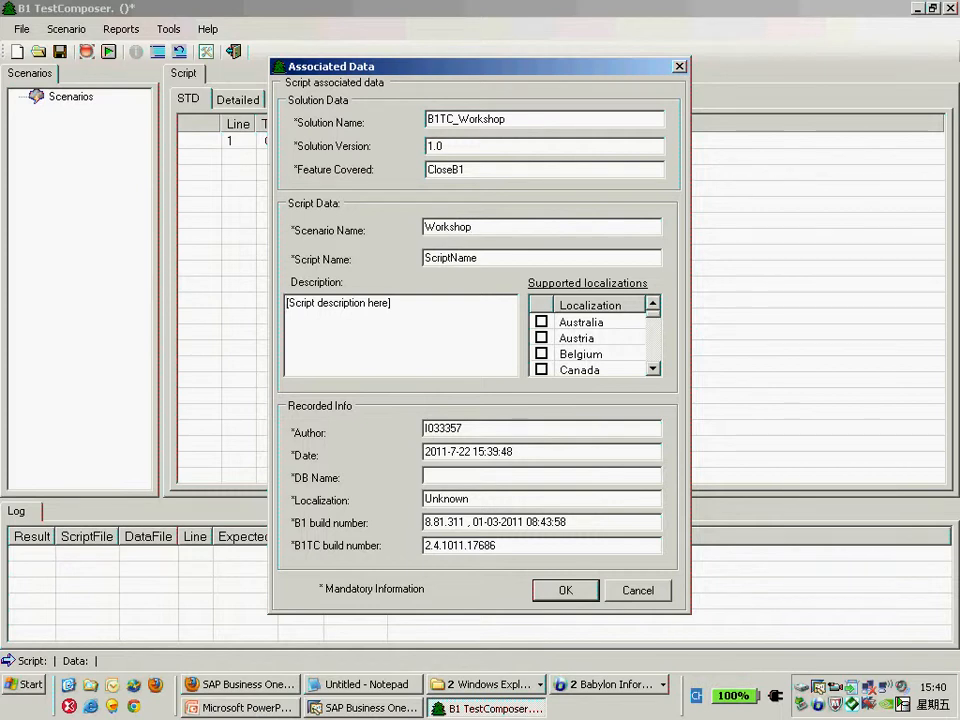
- Set script name CloseB1 and database SBODemoUS_HQ, then confirm the associated data
{"action": "double_click", "coordinate": [450, 256]}
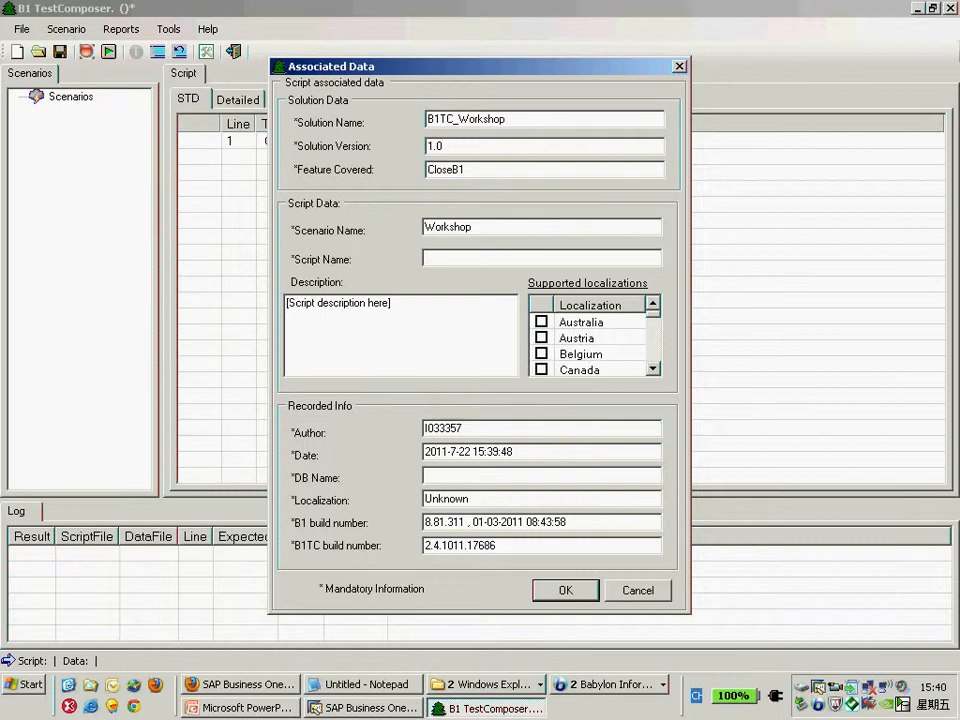
{"action": "type", "text": "CloseB1"}
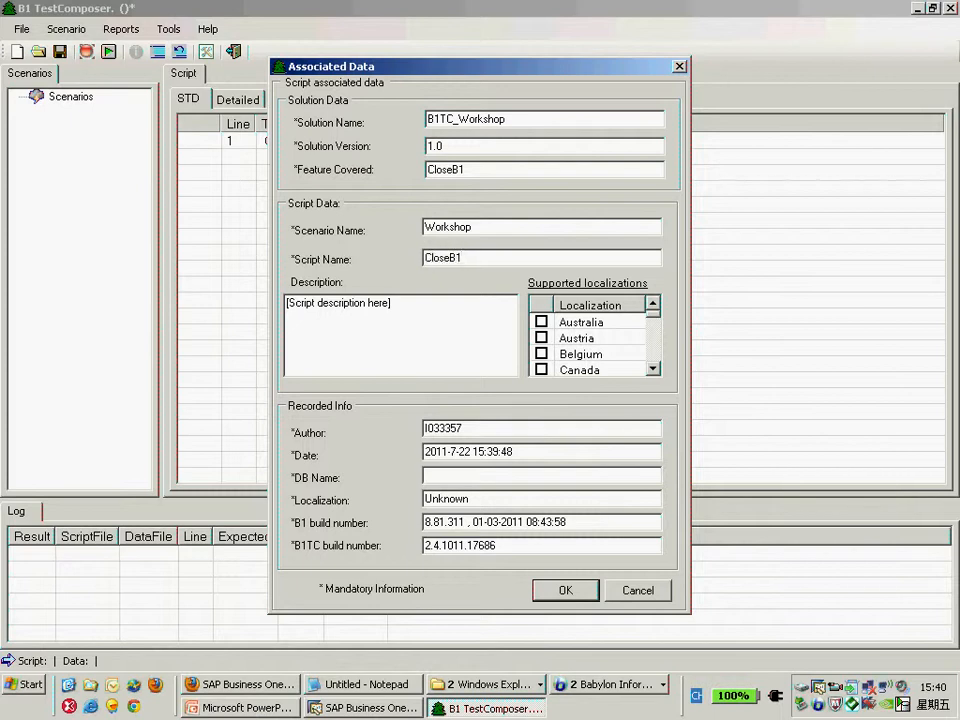
{"action": "type", "text": "D"}
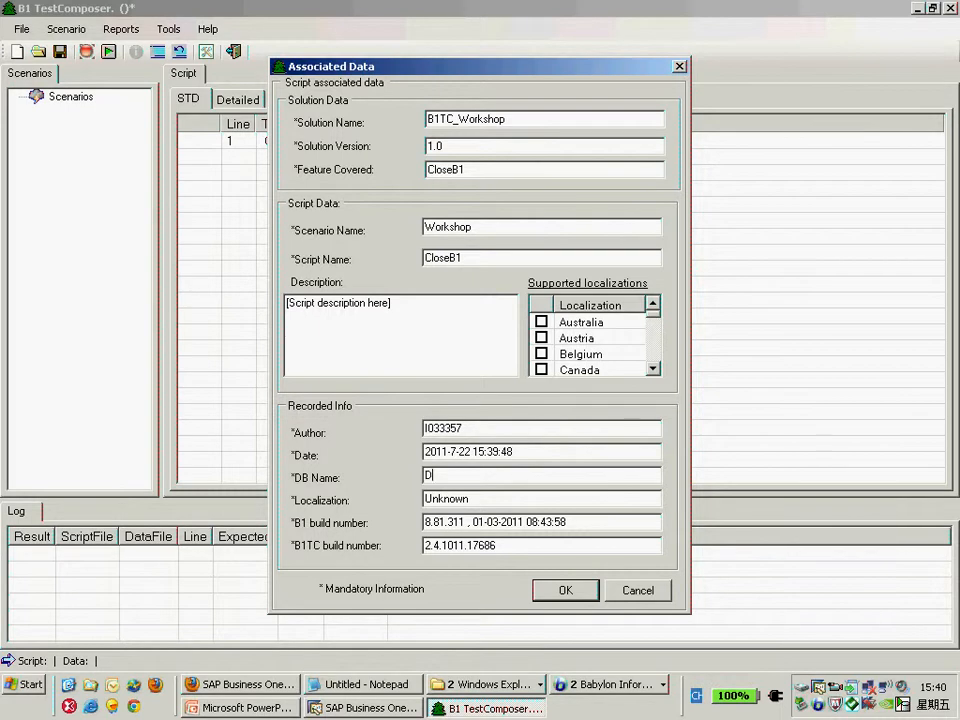
{"action": "type", "text": "SBOD"}
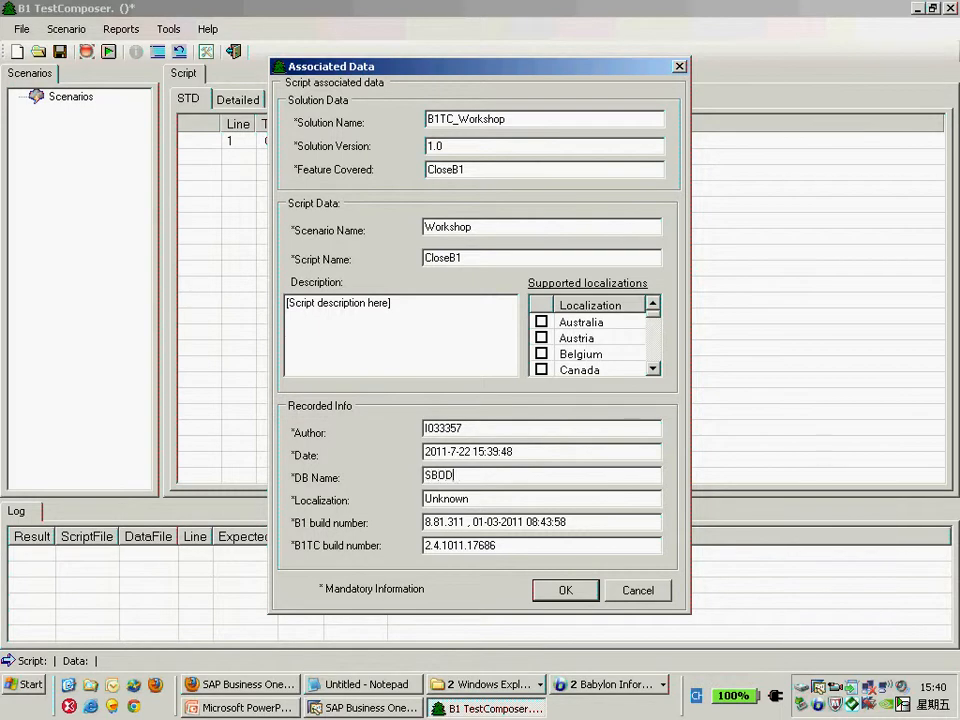
{"action": "type", "text": "emo"}
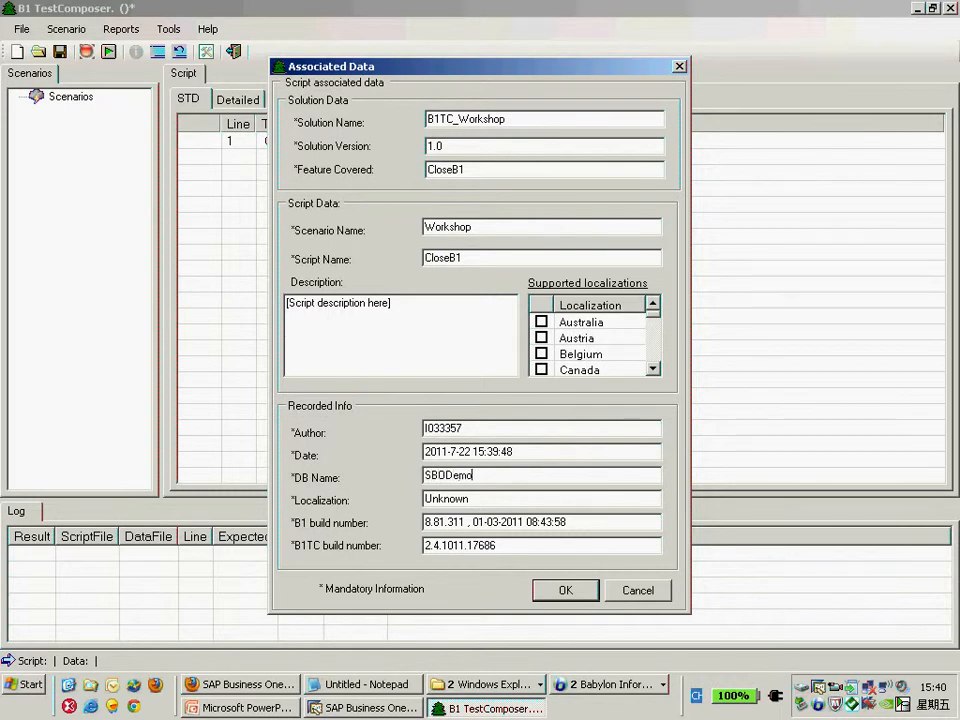
{"action": "type", "text": "US_HQ"}
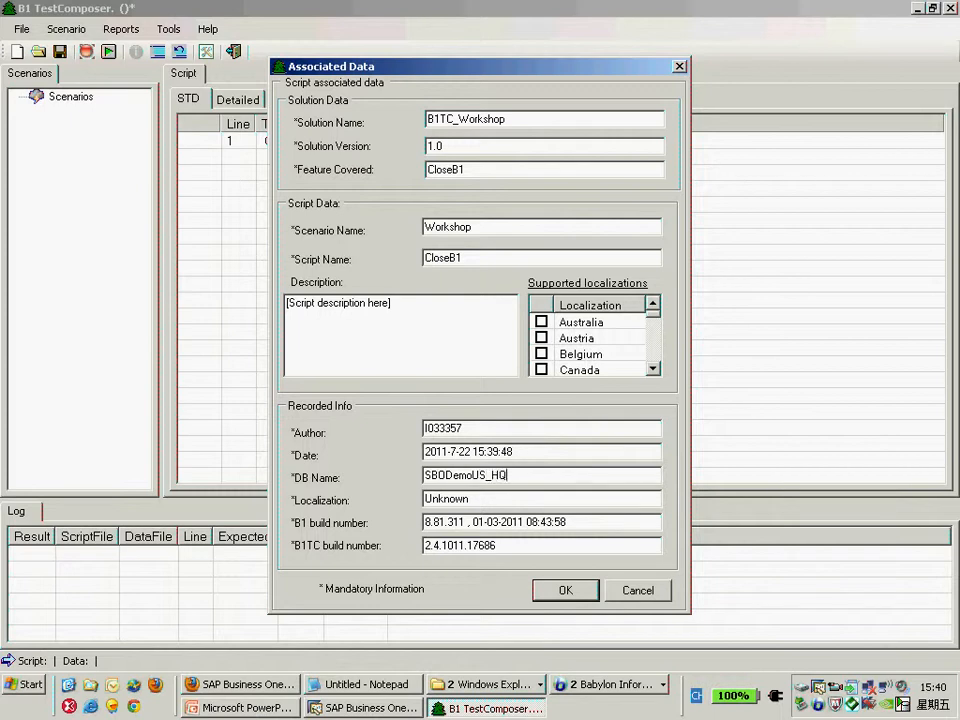
{"action": "triple_click", "coordinate": [470, 500]}
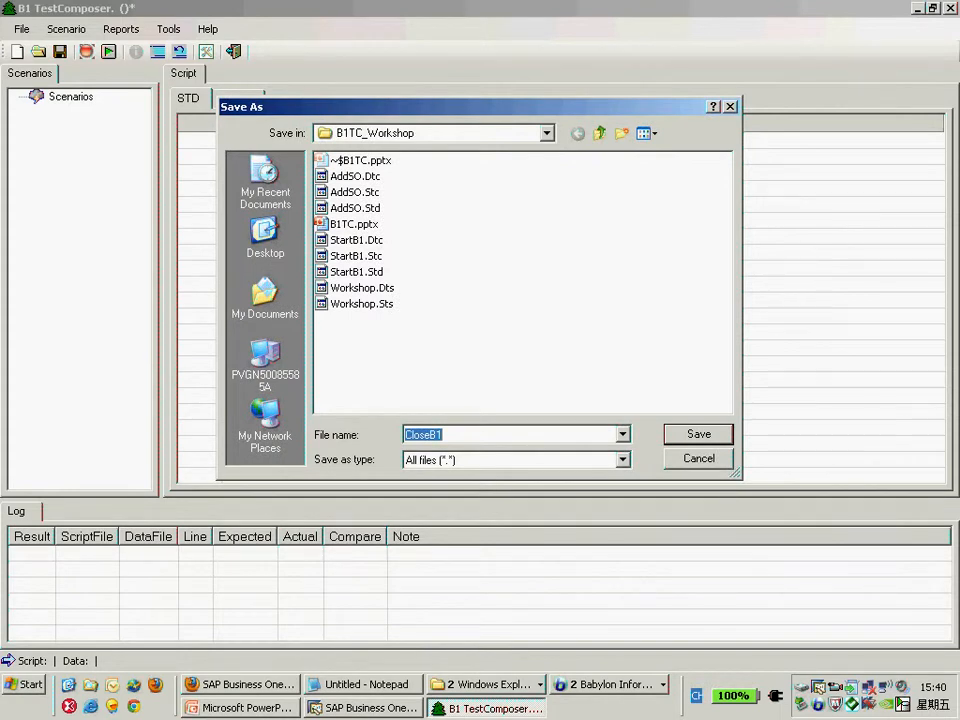
- Save the CloseB1 script file and switch to the Workshop scenario
{"action": "left_click", "coordinate": [698, 432]}
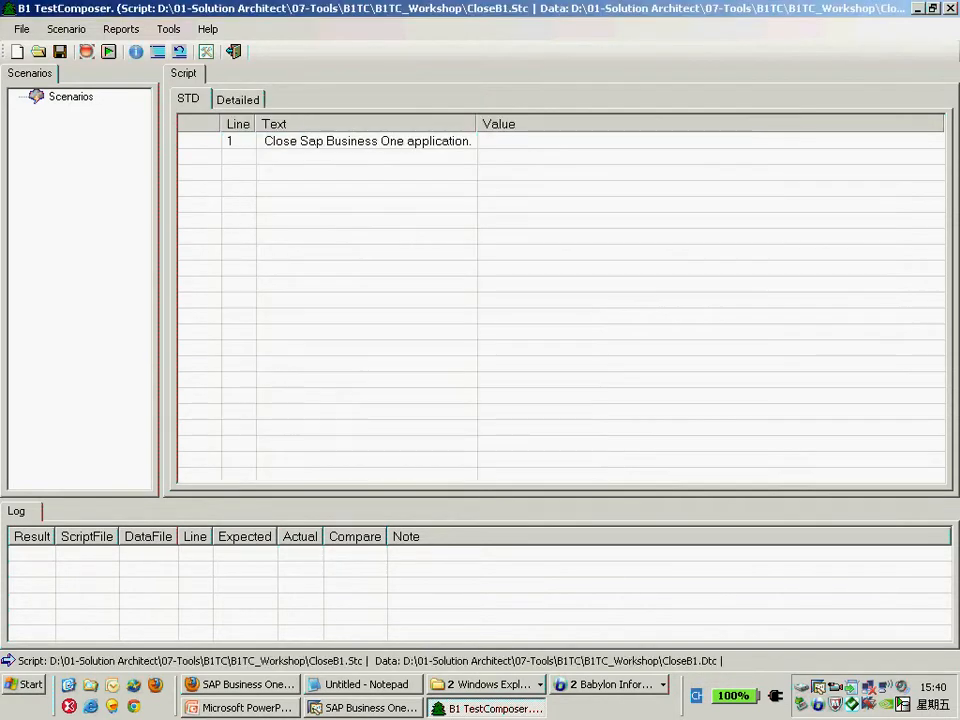
{"action": "left_click", "coordinate": [66, 28]}
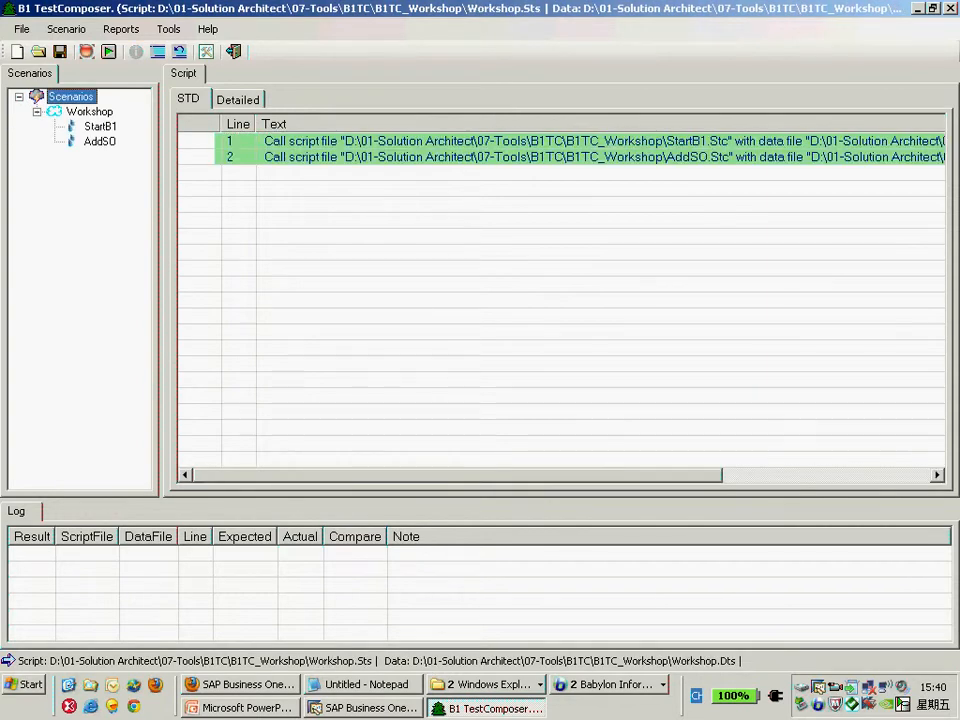
- Add the CloseB1.Stc script to the Workshop scenario after StartB1 and AddSO
{"action": "left_click", "coordinate": [90, 112]}
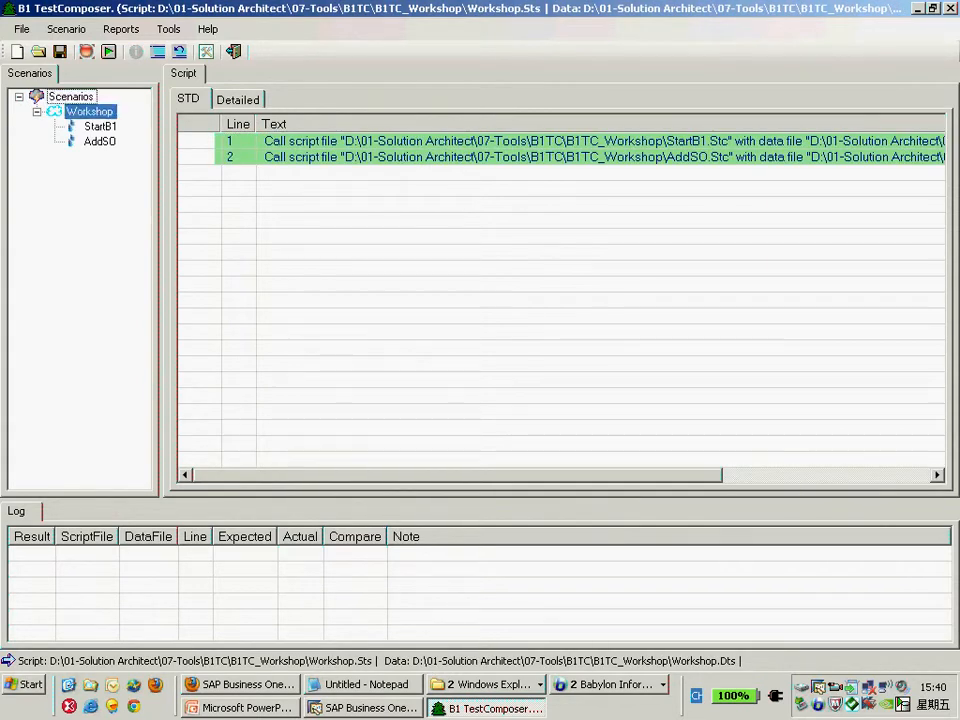
{"action": "right_click", "coordinate": [90, 112]}
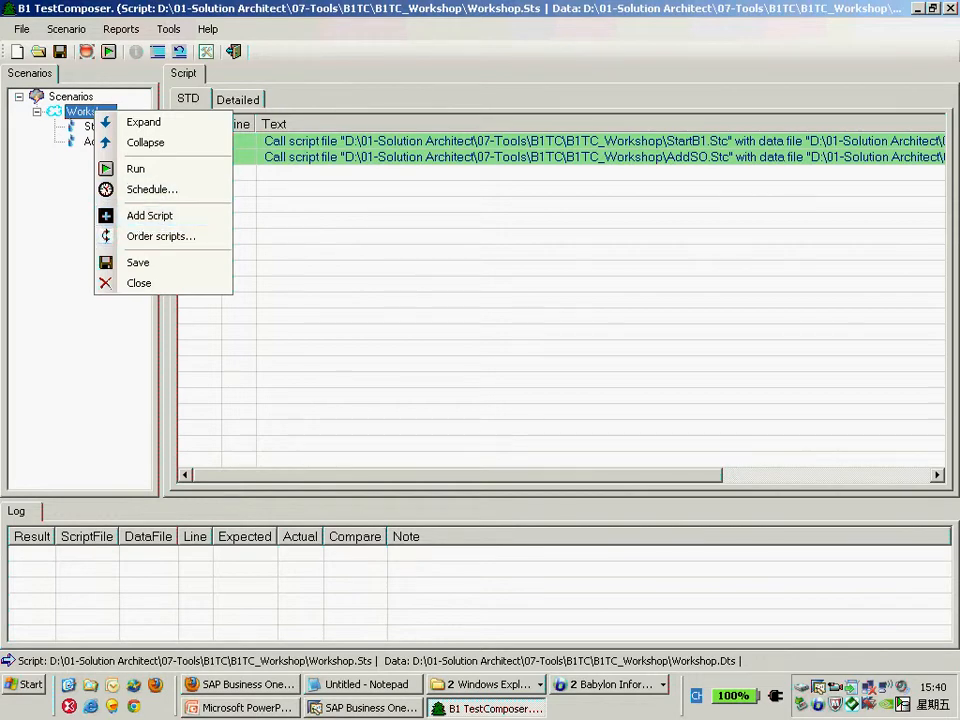
{"action": "left_click", "coordinate": [148, 216]}
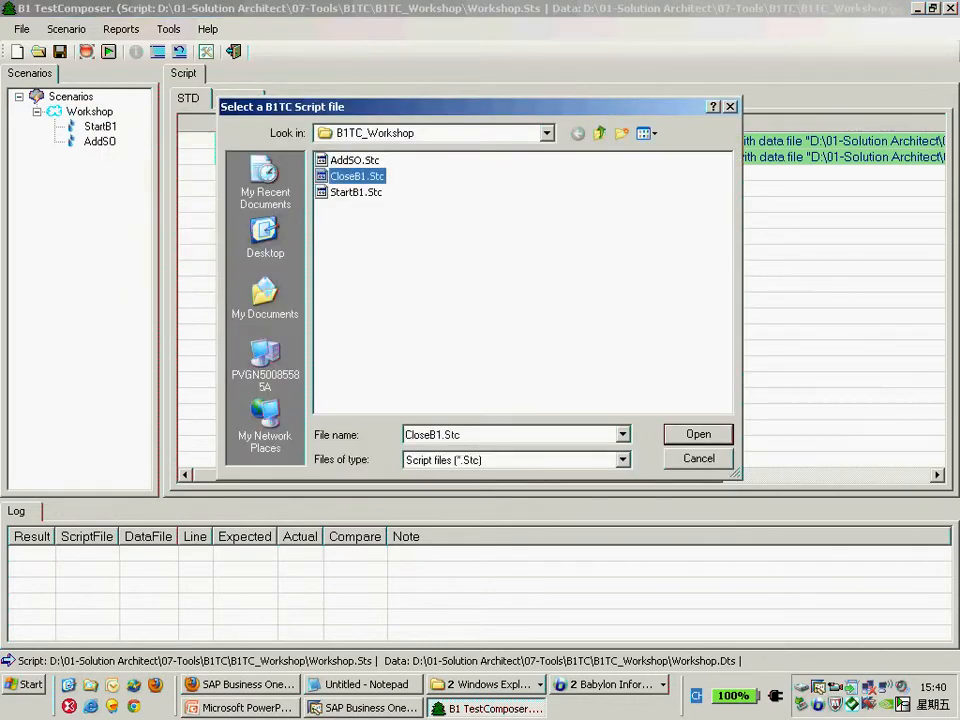
{"action": "left_click", "coordinate": [698, 432]}
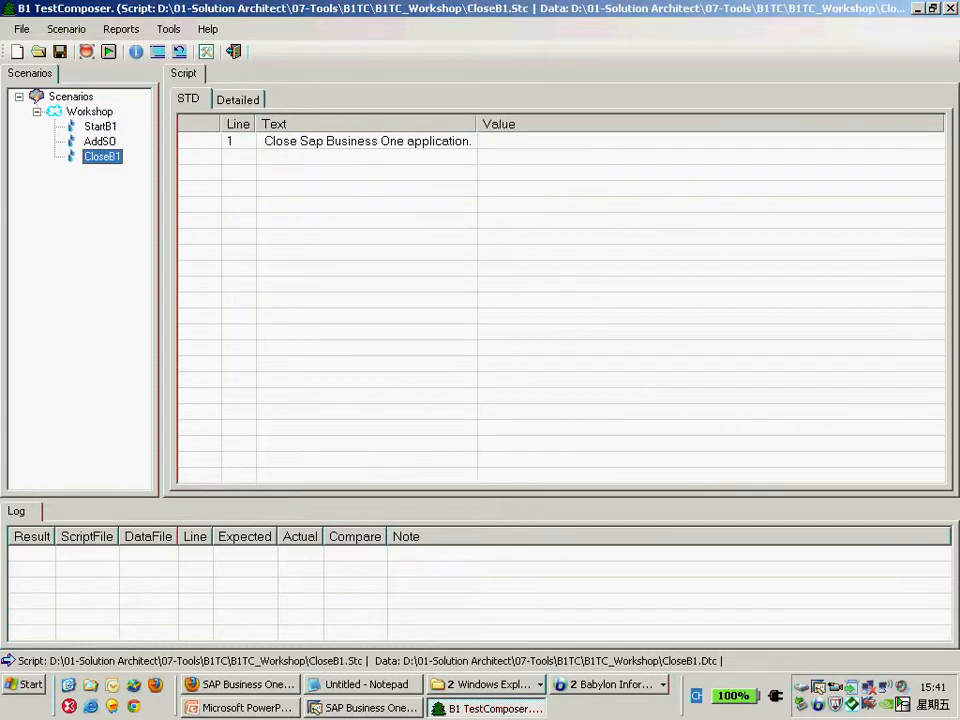
- Replay the CloseB1 script against SAP Business One, then switch to the workshop notes
{"action": "left_click", "coordinate": [240, 684]}
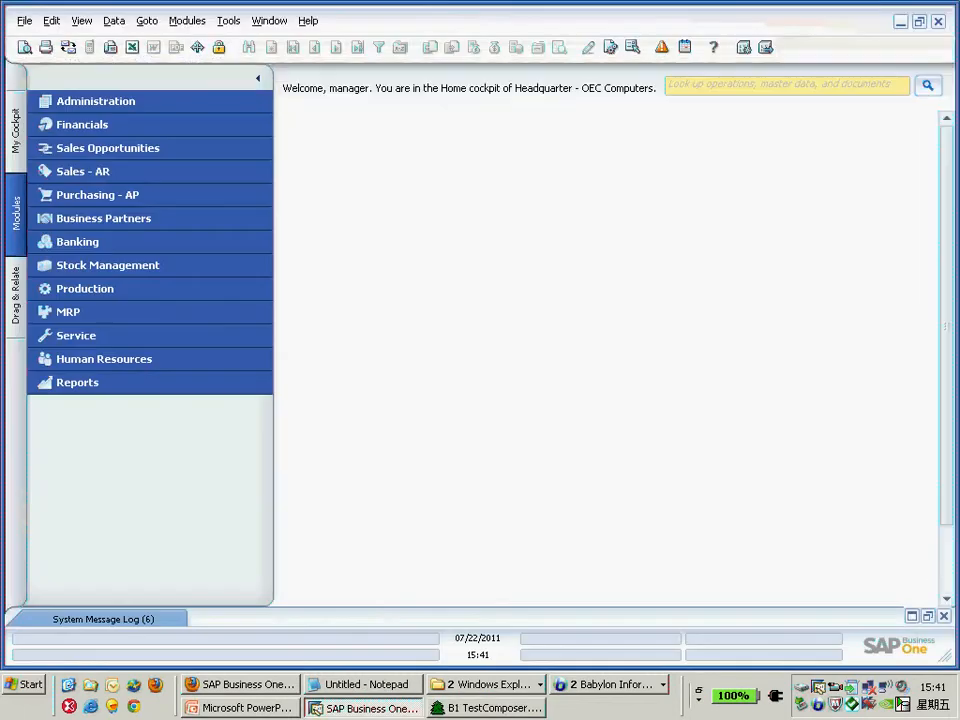
{"action": "left_click", "coordinate": [486, 708]}
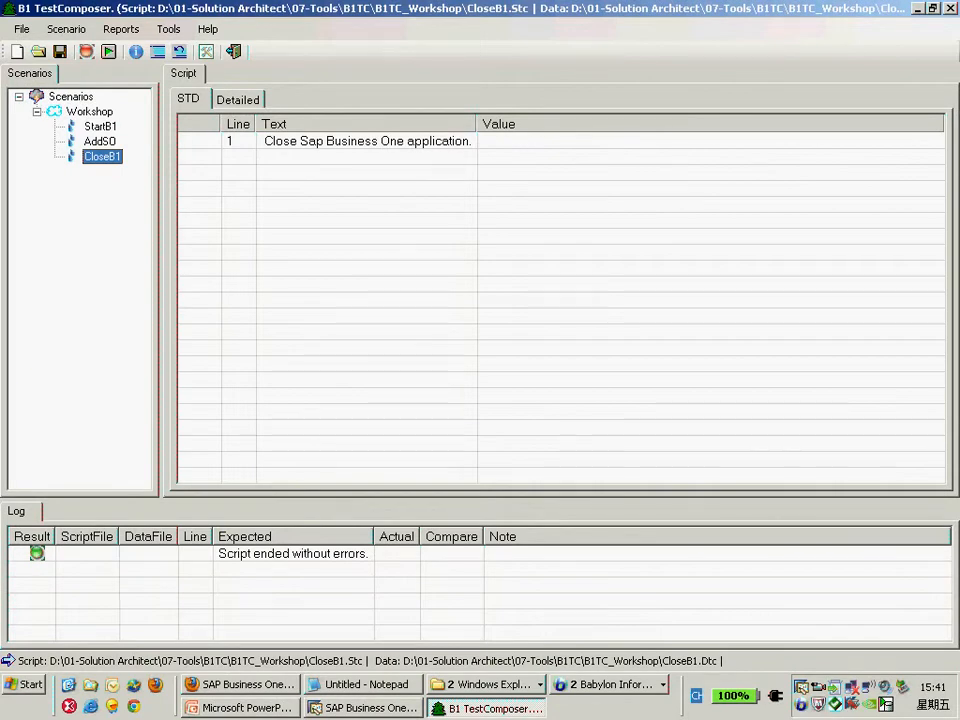
{"action": "left_click", "coordinate": [364, 684]}
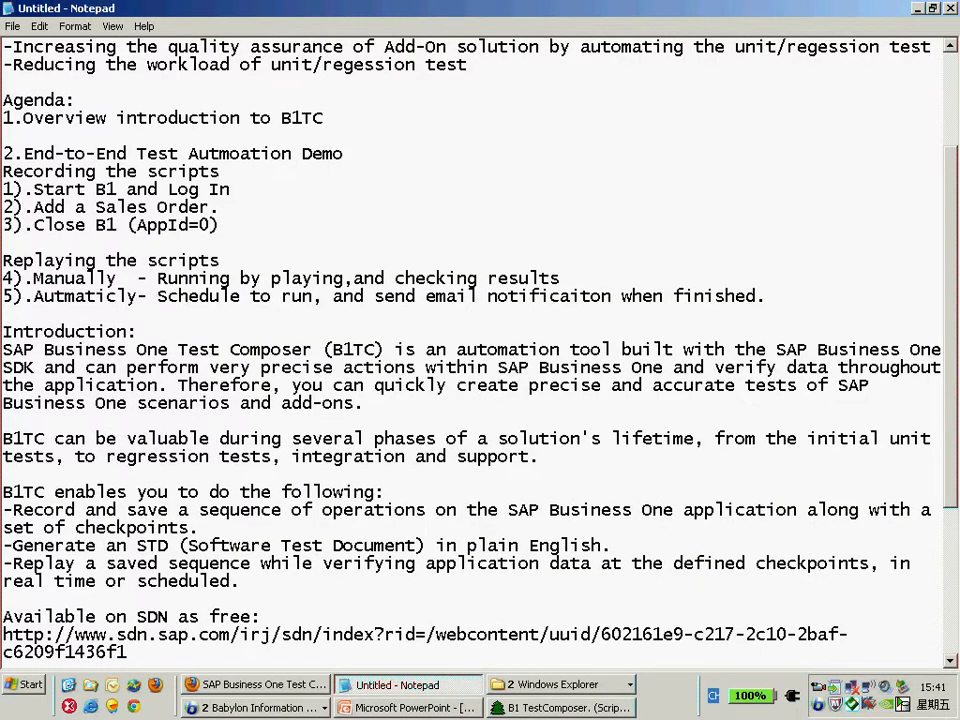
- Read the workshop agenda in Notepad and browse TestComposer's Tools menu
{"action": "double_click", "coordinate": [192, 278]}
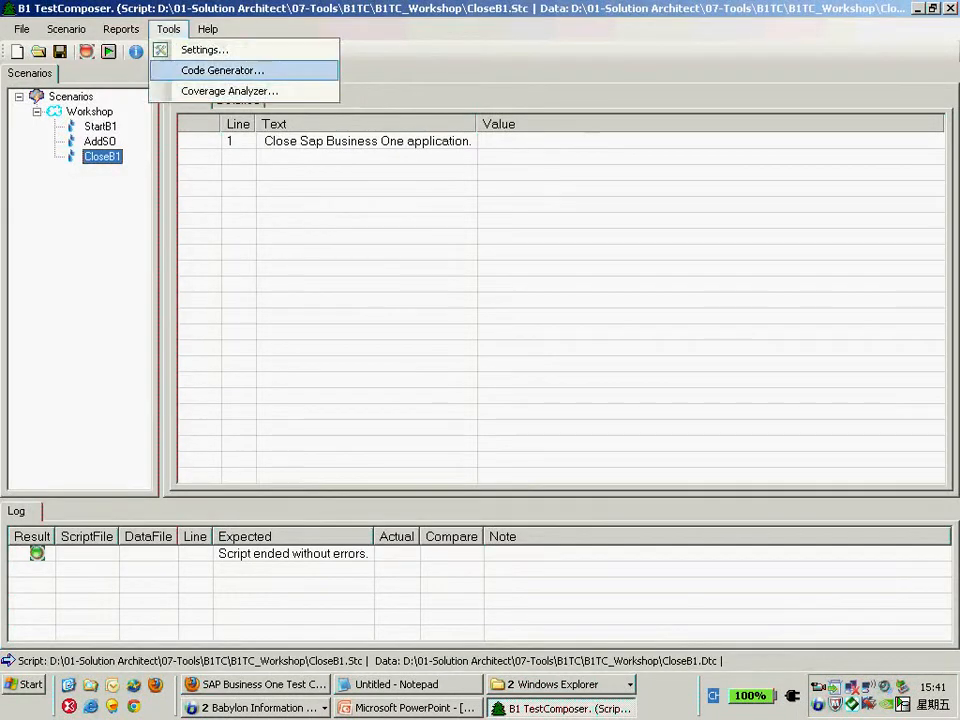
{"action": "left_click", "coordinate": [204, 50]}
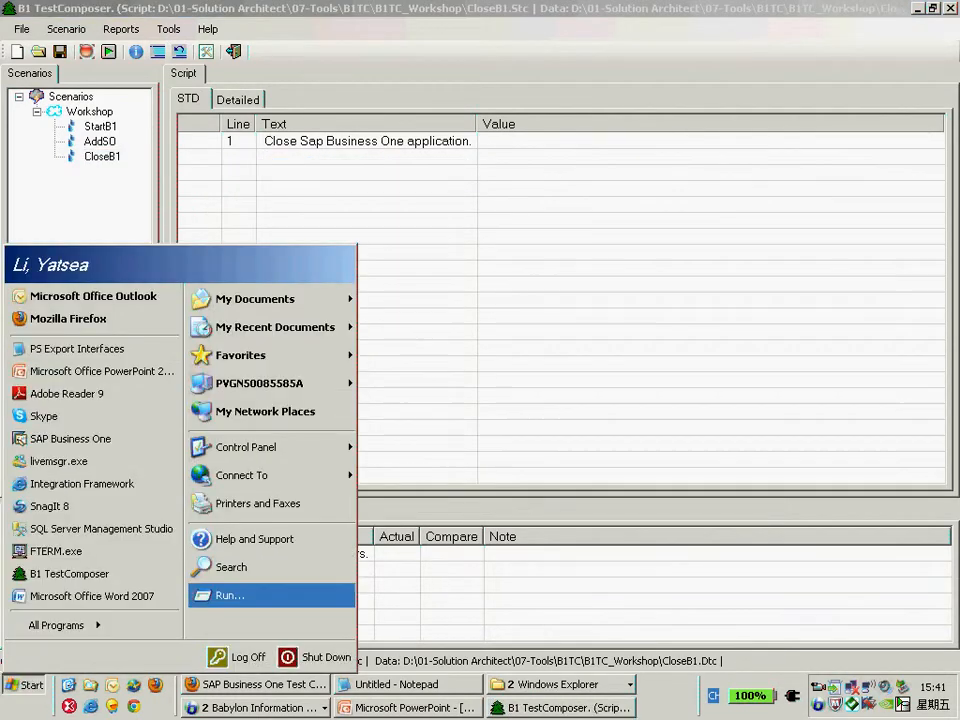
- Browse to C:\B1TC_LOGS and enter the Standalone logs folder
{"action": "left_click", "coordinate": [228, 596]}
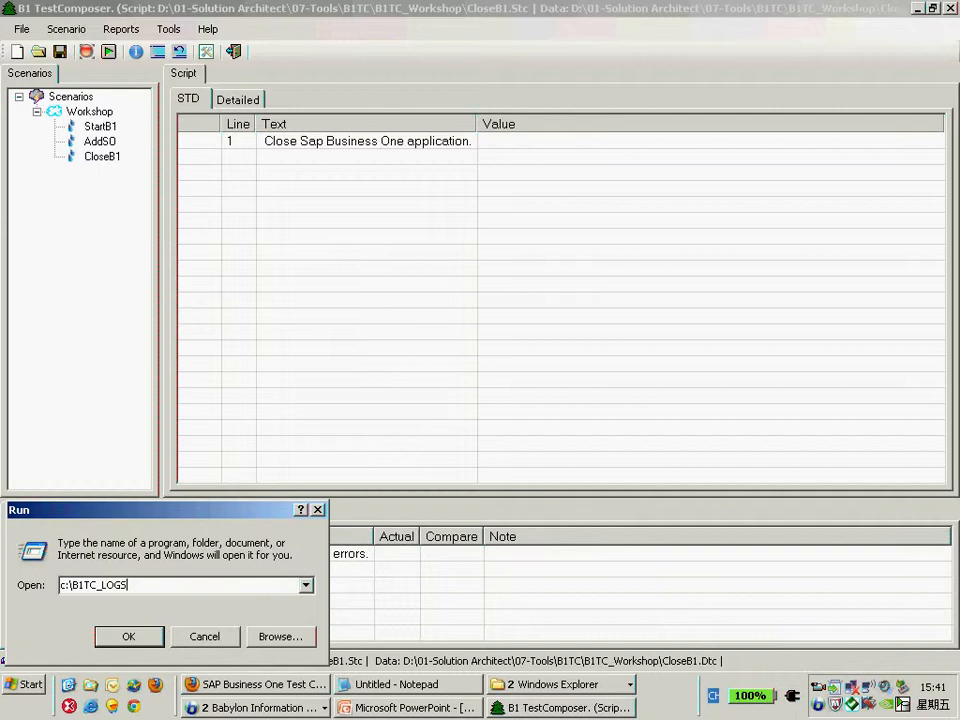
{"action": "left_click", "coordinate": [128, 636]}
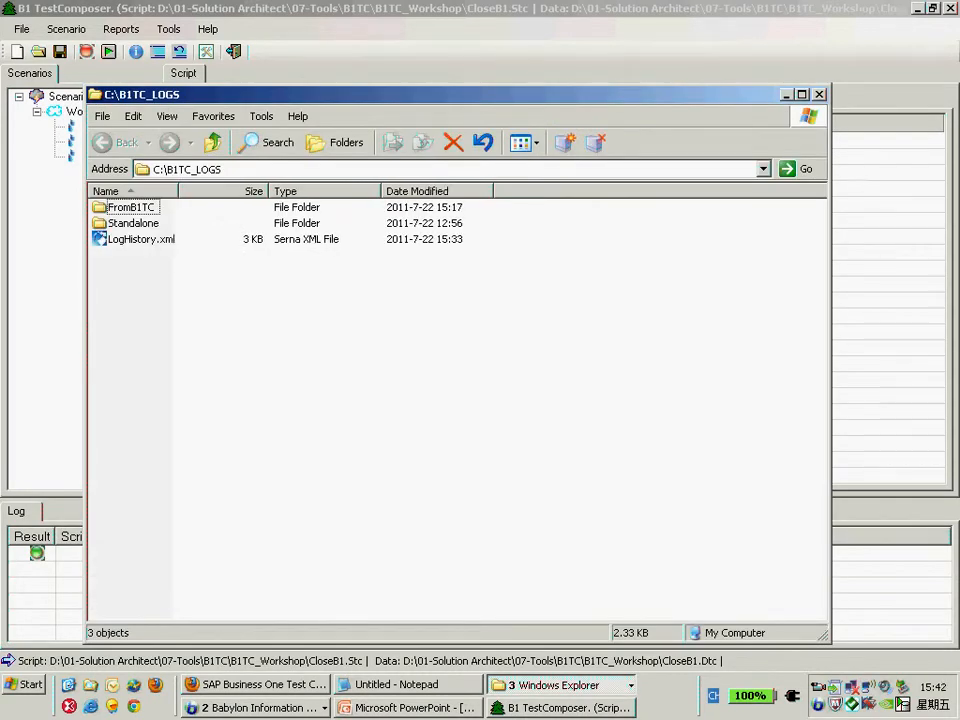
{"action": "left_click", "coordinate": [140, 240]}
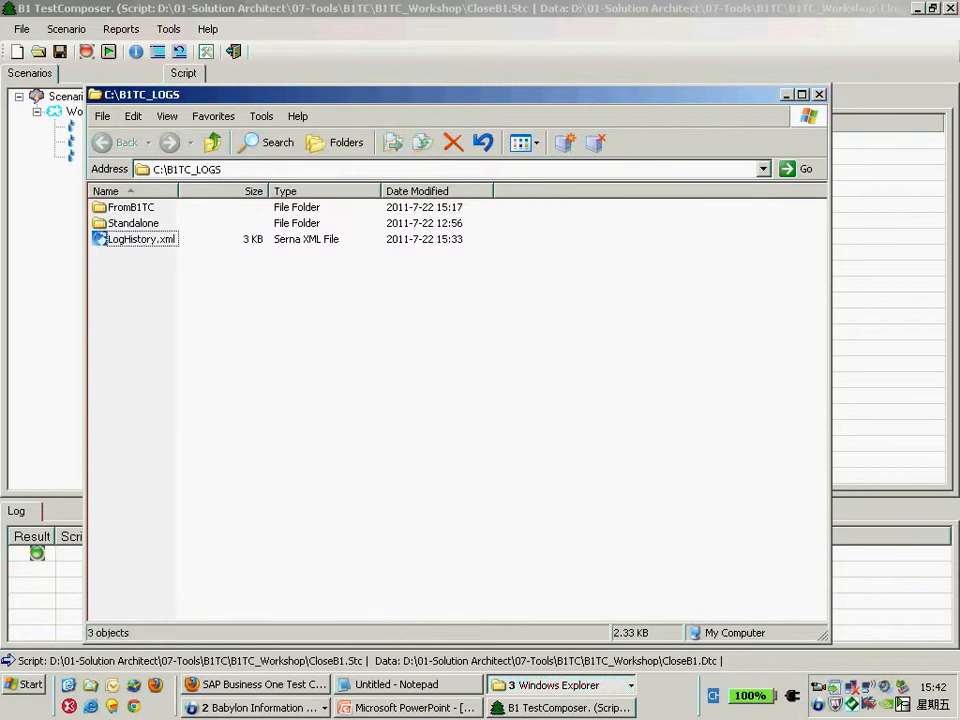
{"action": "double_click", "coordinate": [132, 222]}
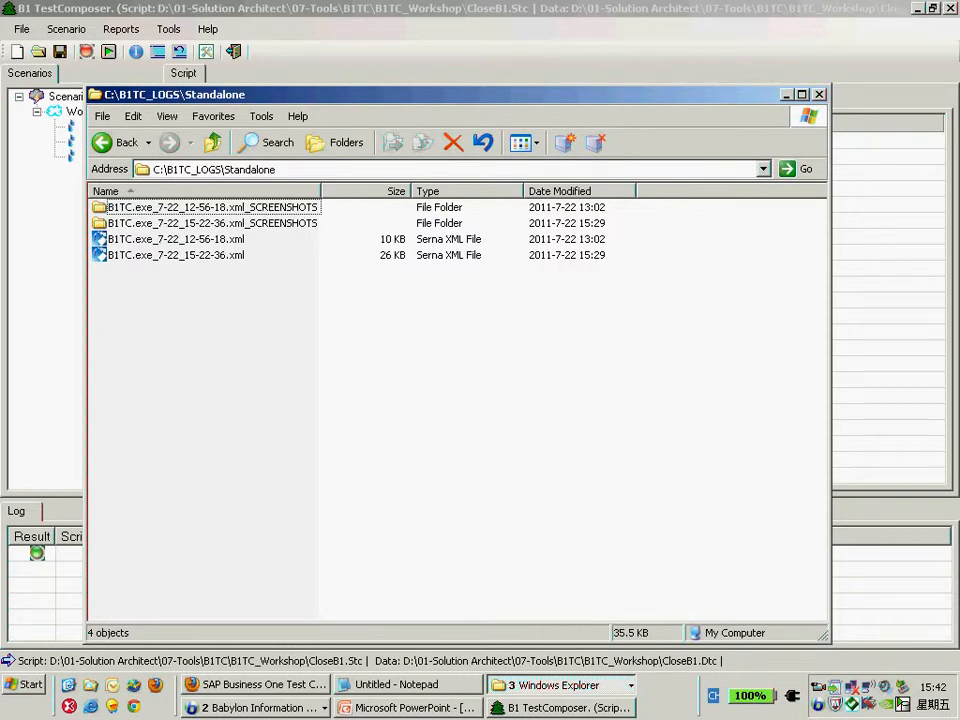
- Open the newer 15-22-36 XML run log with Notepad
{"action": "double_click", "coordinate": [212, 222]}
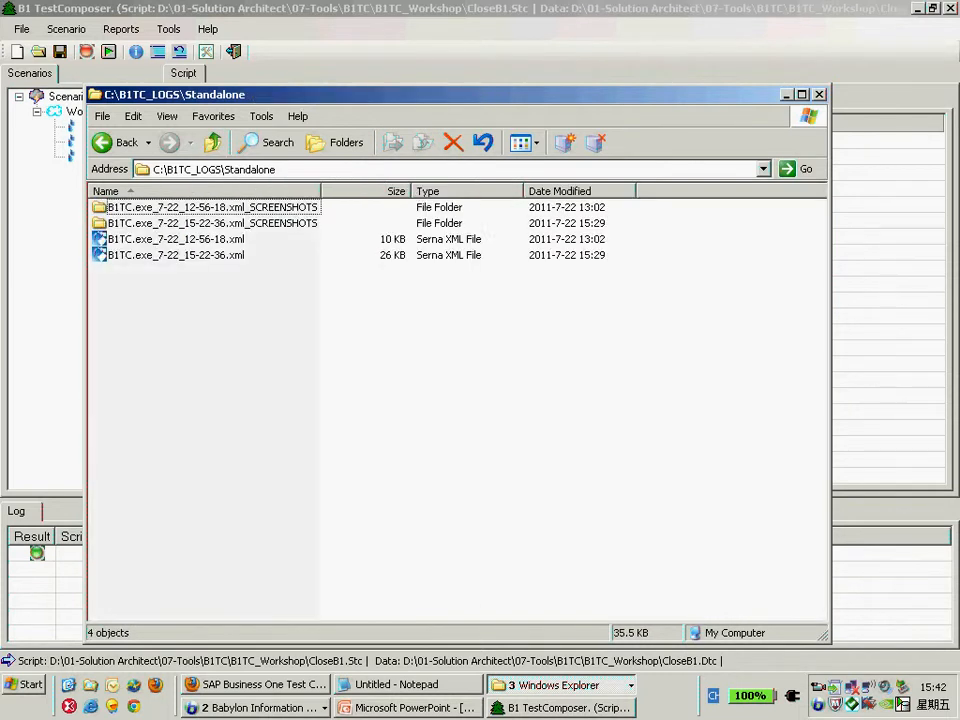
{"action": "left_click", "coordinate": [176, 256]}
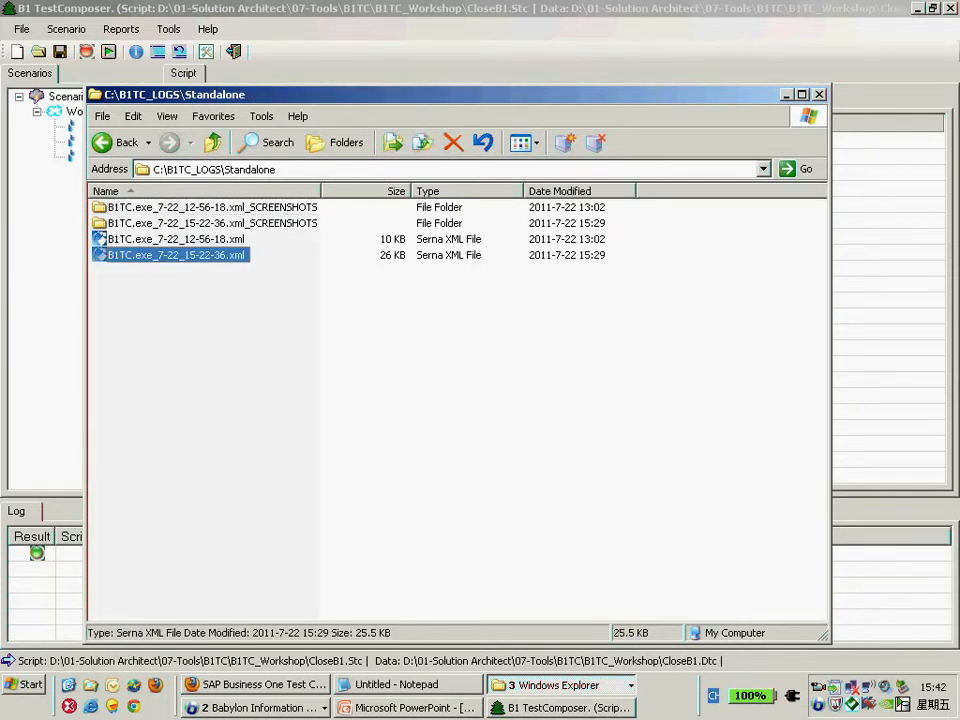
{"action": "right_click", "coordinate": [176, 256]}
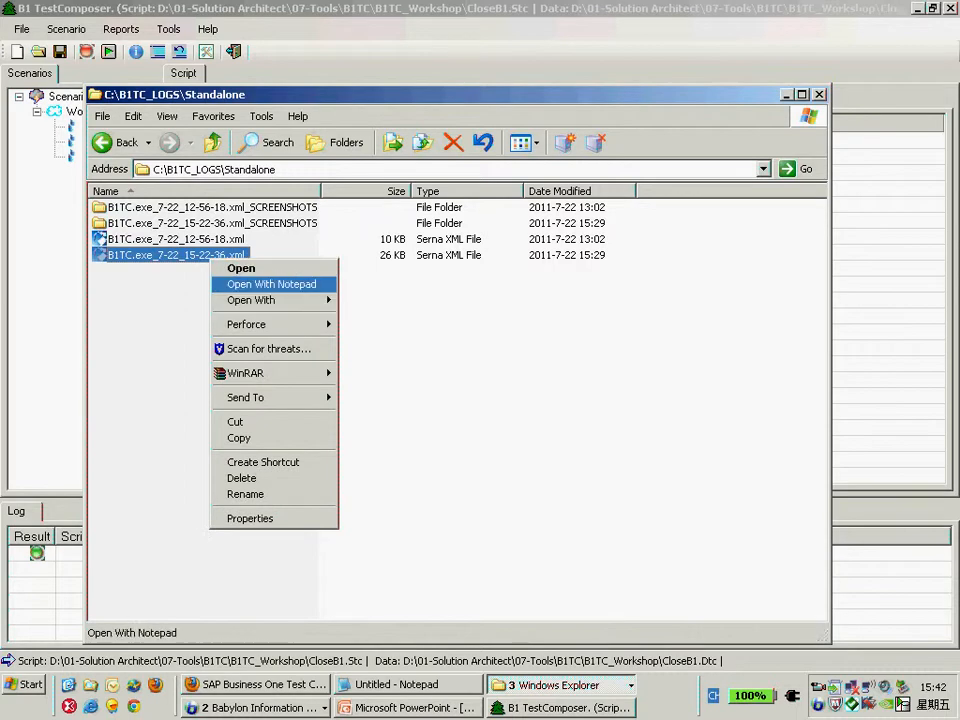
{"action": "left_click", "coordinate": [272, 284]}
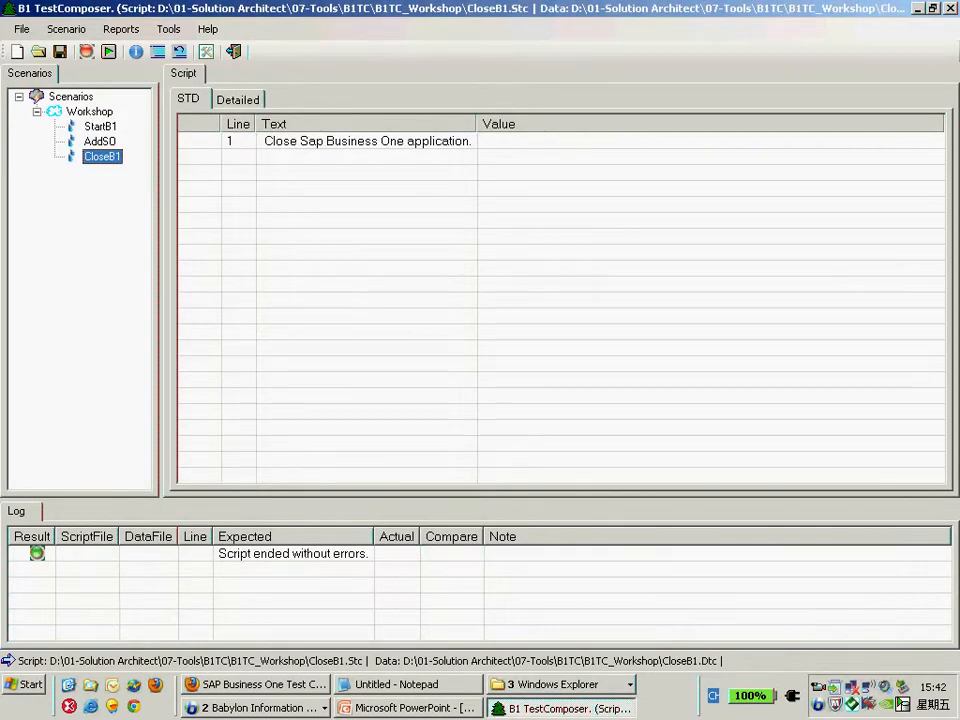
- Glance at the agenda notes, then show the Workshop scenario's script in TestComposer
{"action": "left_click", "coordinate": [396, 684]}
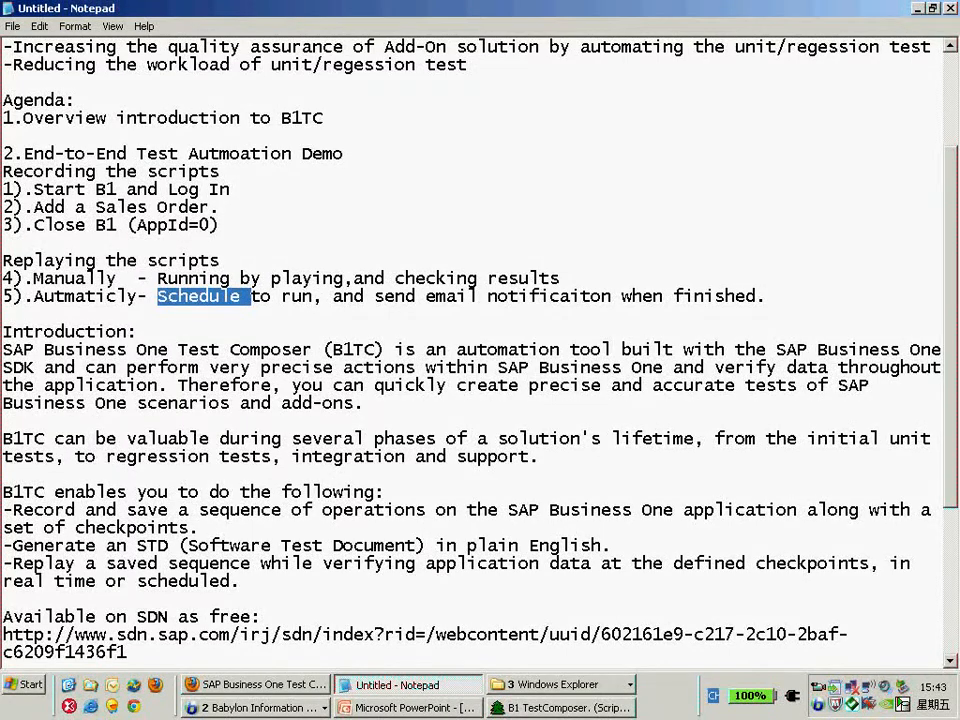
{"action": "left_click", "coordinate": [560, 708]}
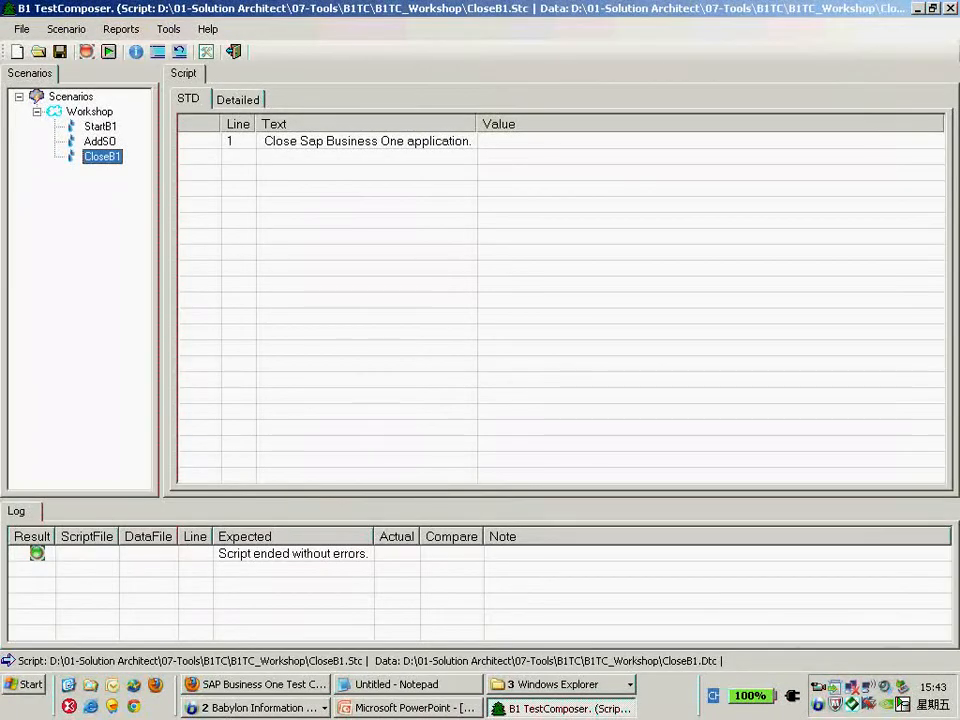
{"action": "left_click", "coordinate": [90, 112]}
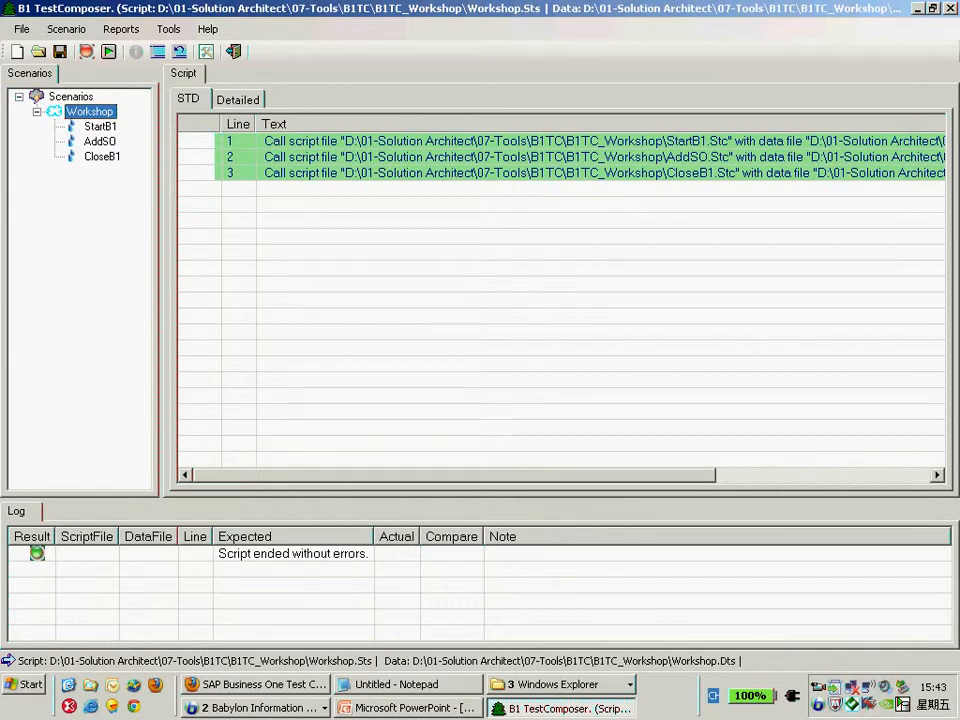
{"action": "right_click", "coordinate": [90, 112]}
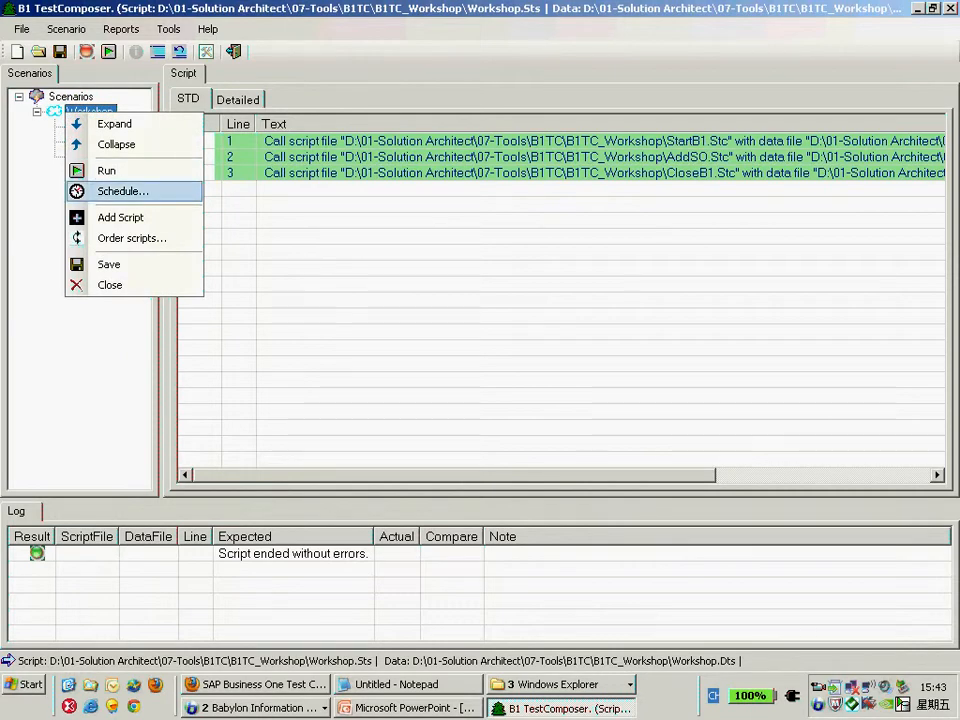
{"action": "left_click", "coordinate": [122, 192]}
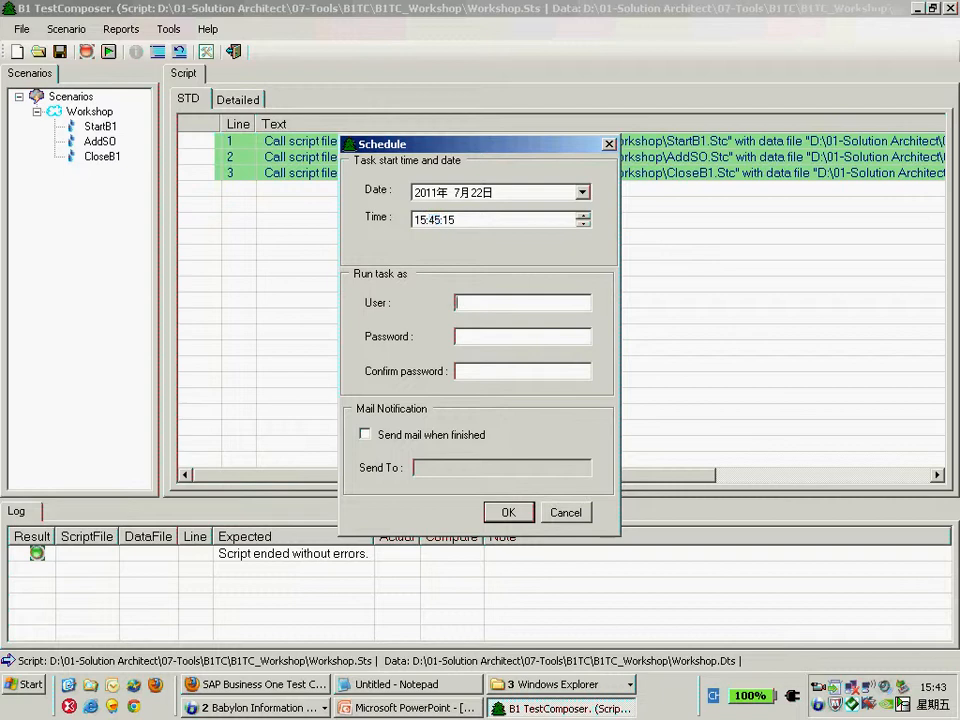
{"action": "type", "text": "SAP_ALL"}
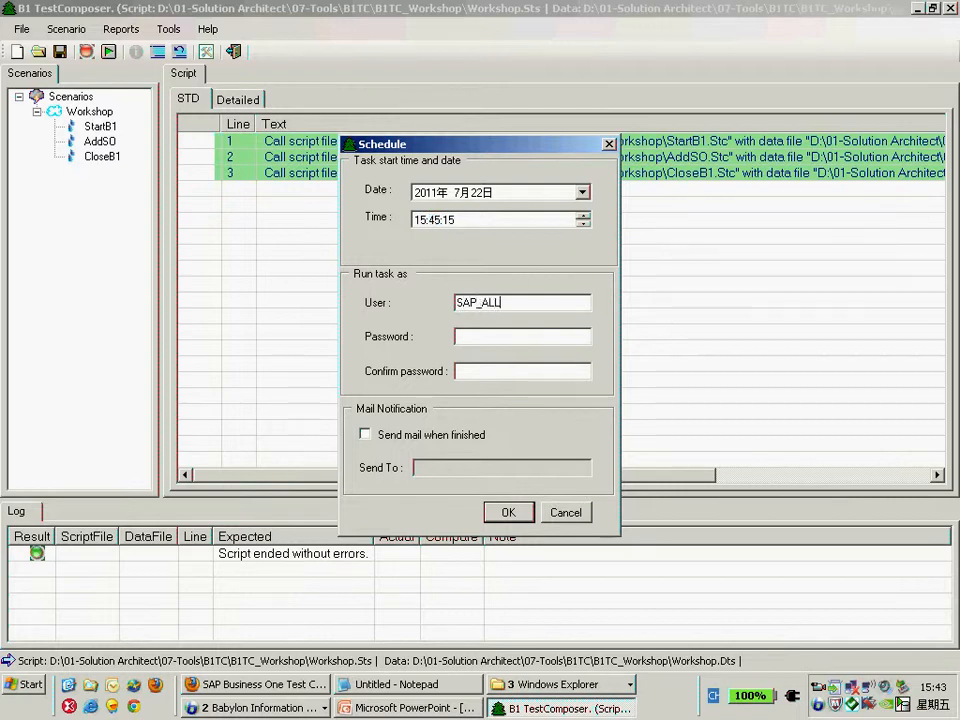
{"action": "type", "text": "\\I033"}
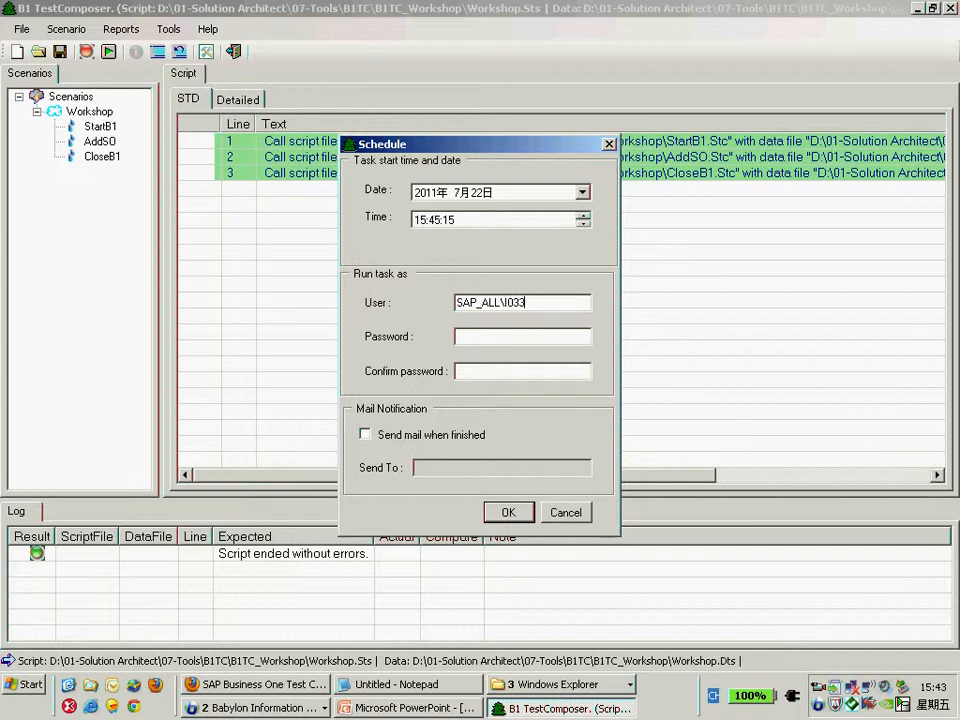
{"action": "type", "text": "357"}
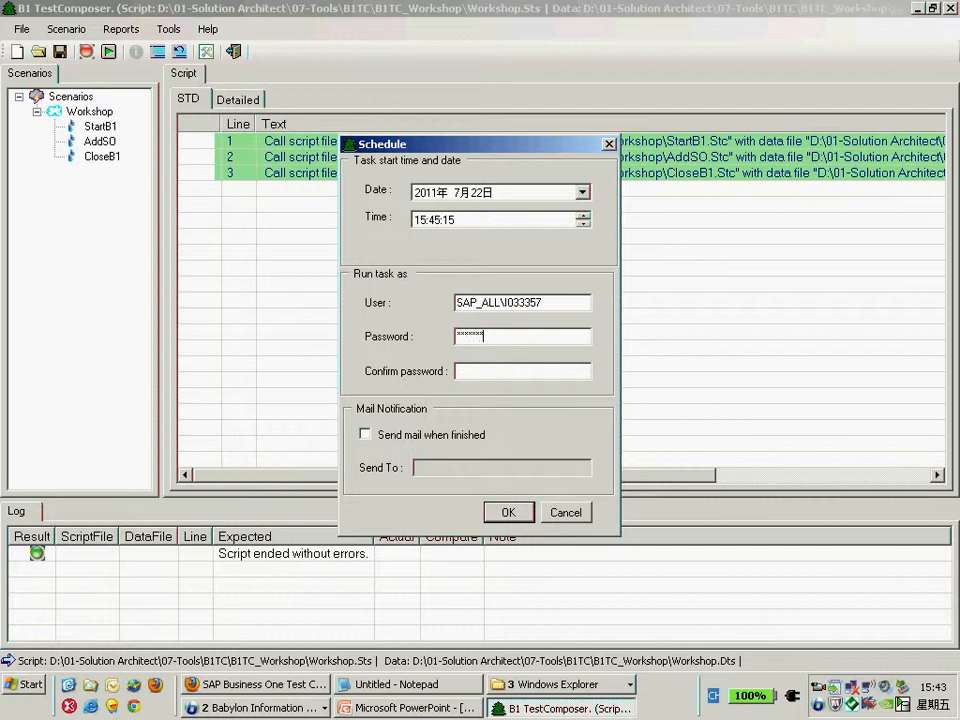
{"action": "type", "text": "***"}
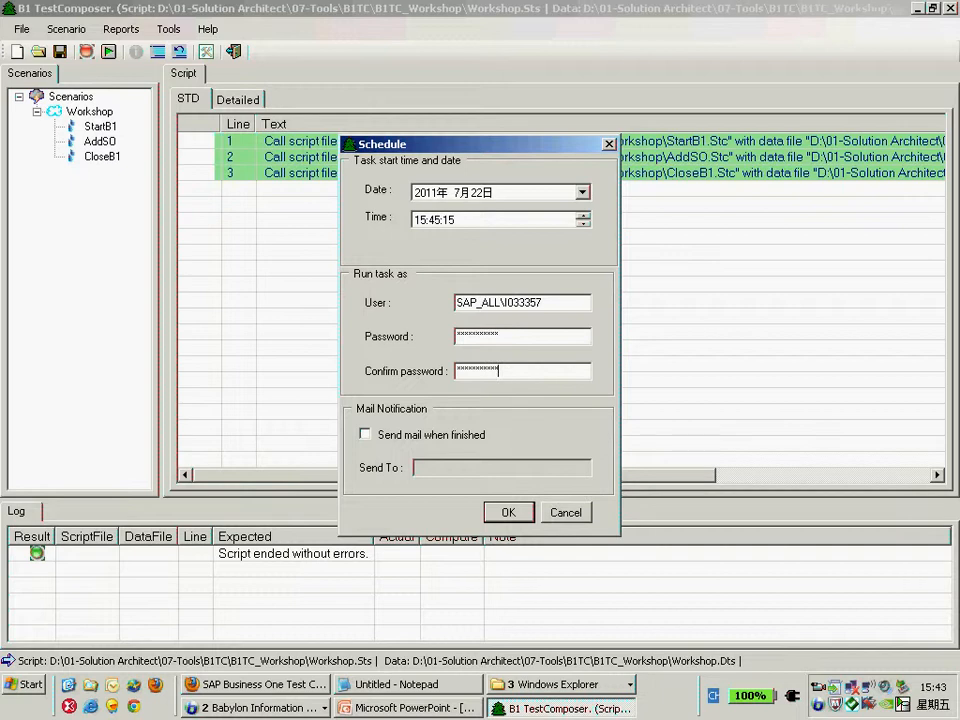
- Enable mail notification when finished with a Send To address, and create the task
{"action": "left_click", "coordinate": [364, 434]}
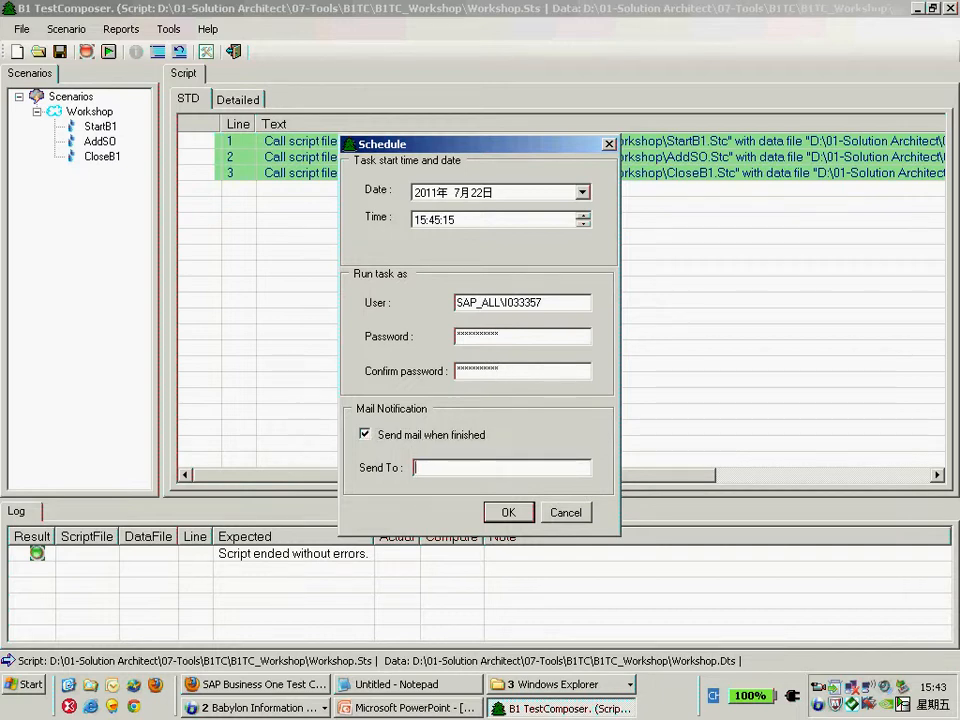
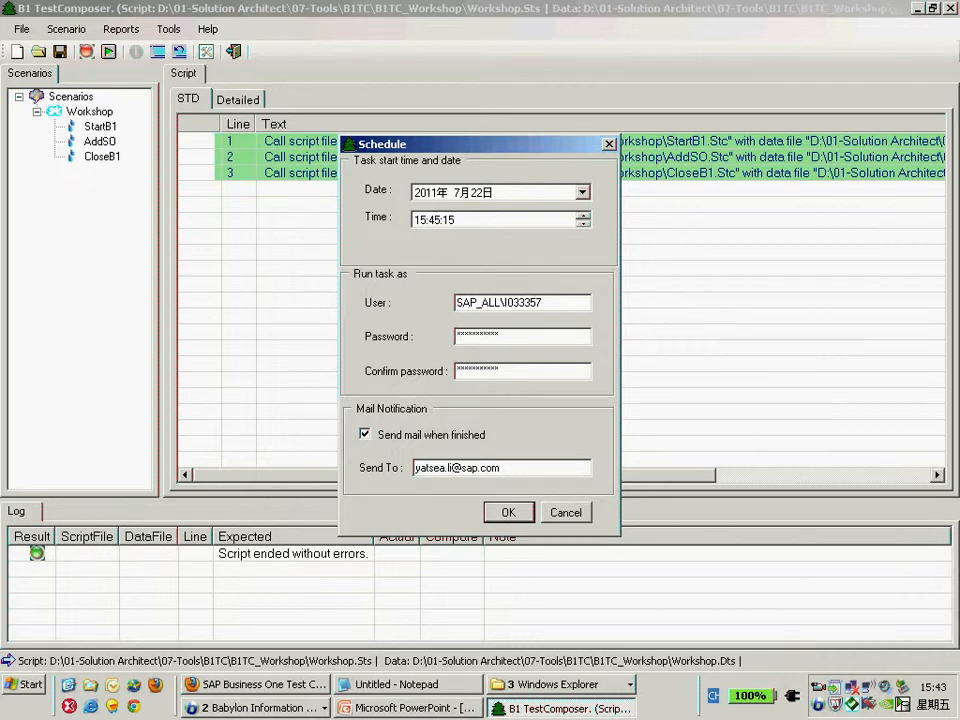
{"action": "left_click", "coordinate": [508, 512]}
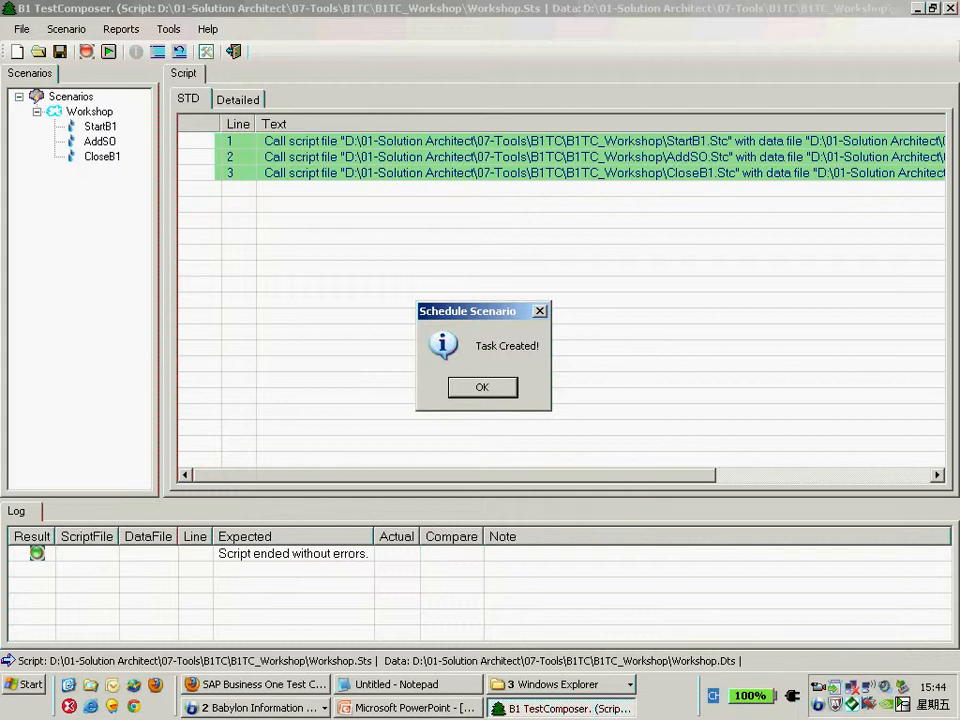
- Acknowledge the Task Created message so the scheduled replay can start
{"action": "left_click", "coordinate": [482, 388]}
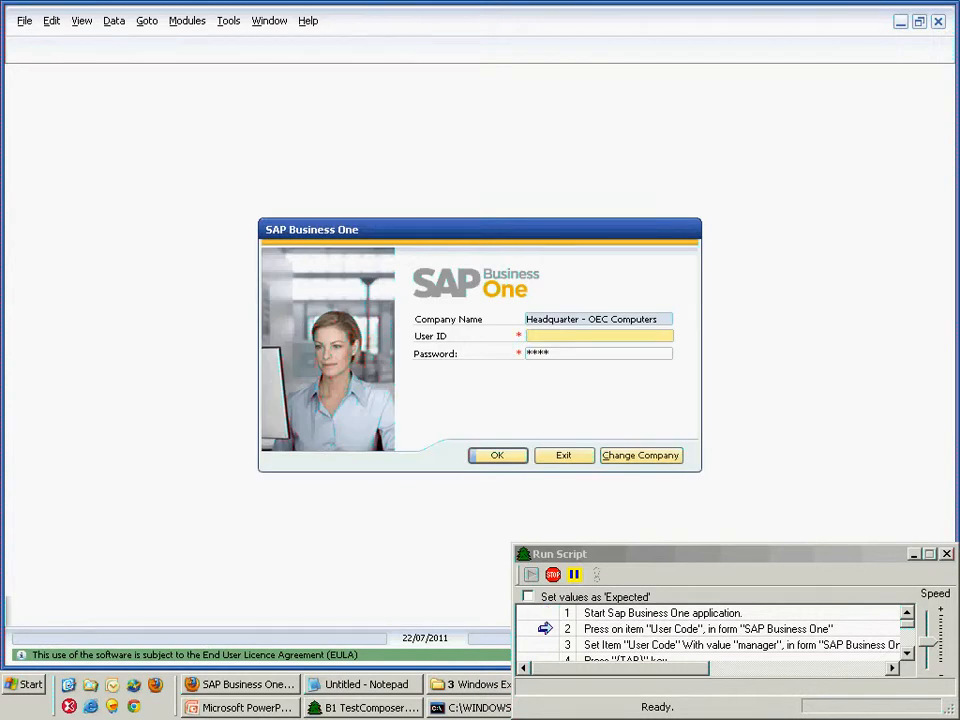
{"action": "type", "text": "manager"}
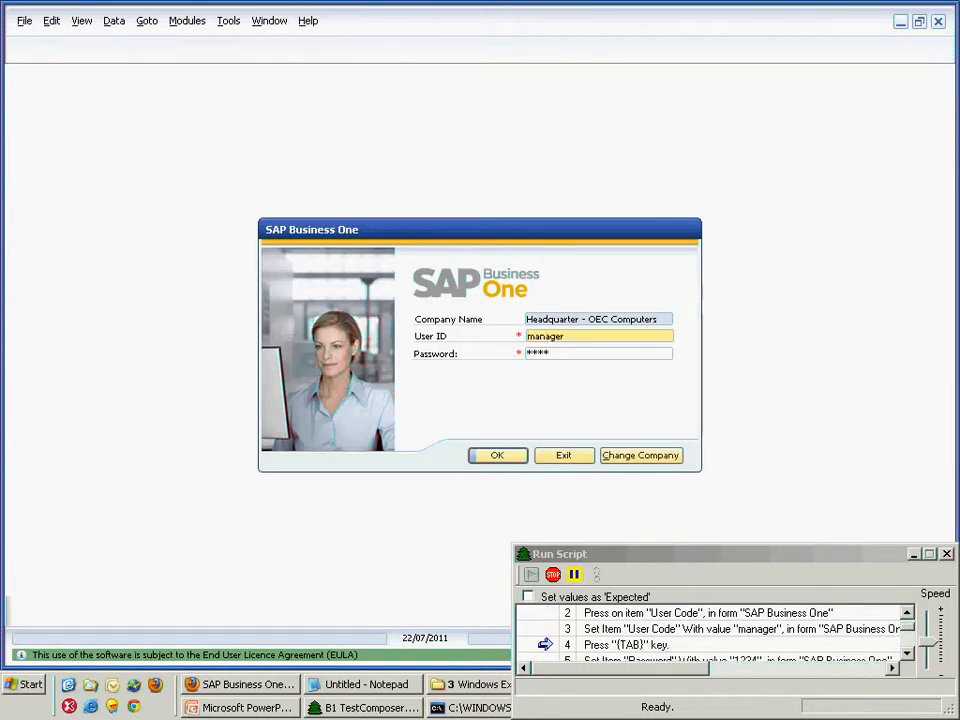
{"action": "key", "text": "Tab"}
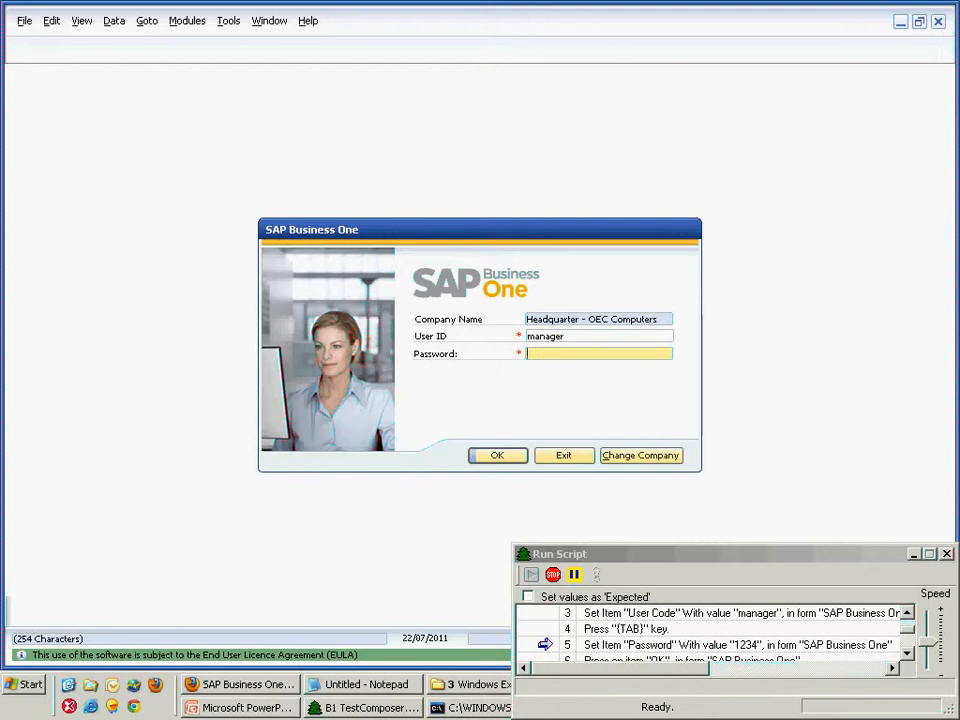
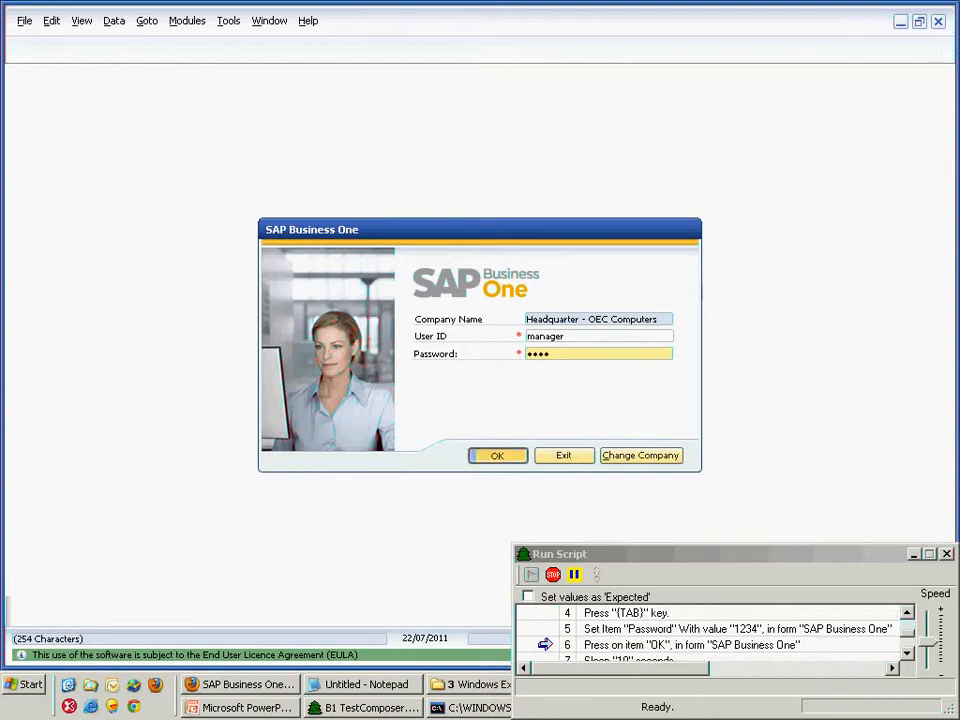
{"action": "left_click", "coordinate": [496, 456]}
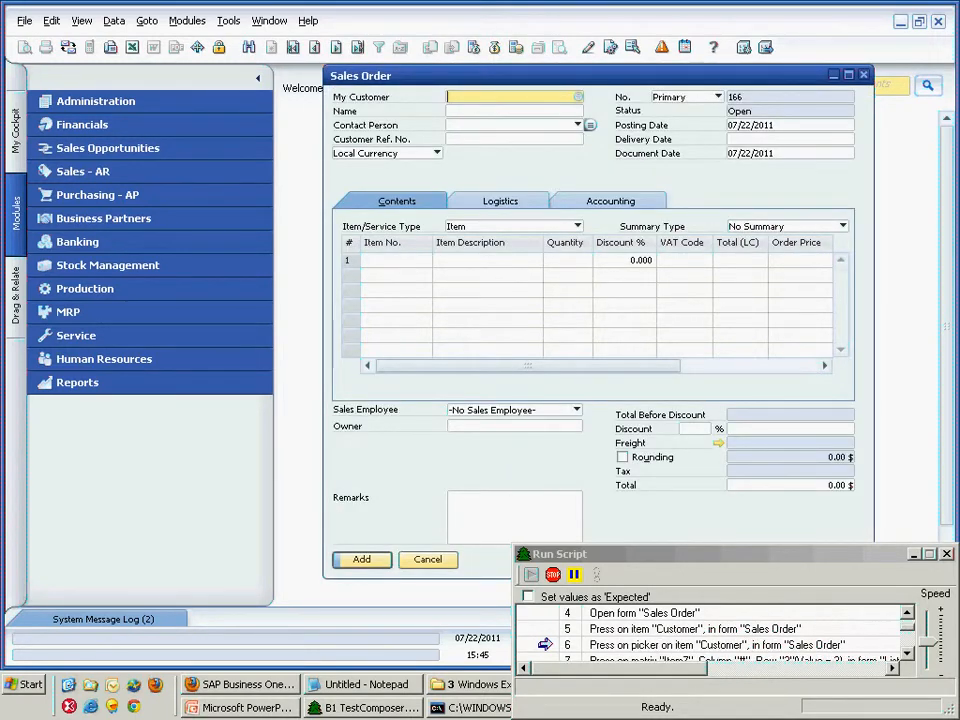
- Step the AddSO replay: choose customer Norm Thompson v2, add item A00001, add the order and accept the availability check
{"action": "left_click", "coordinate": [588, 96]}
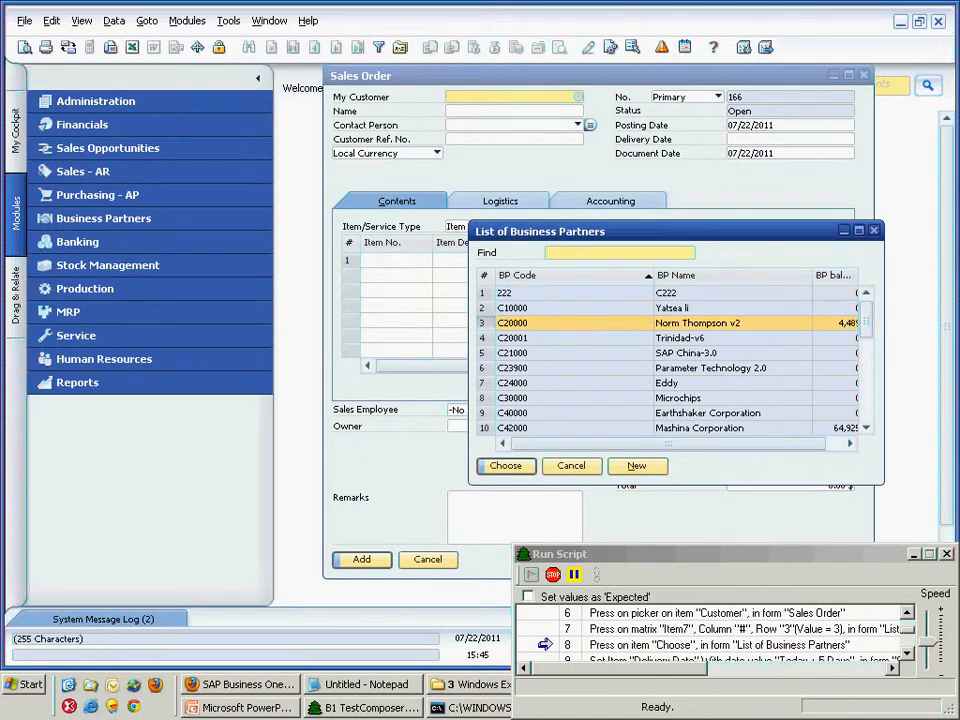
{"action": "left_click", "coordinate": [504, 464]}
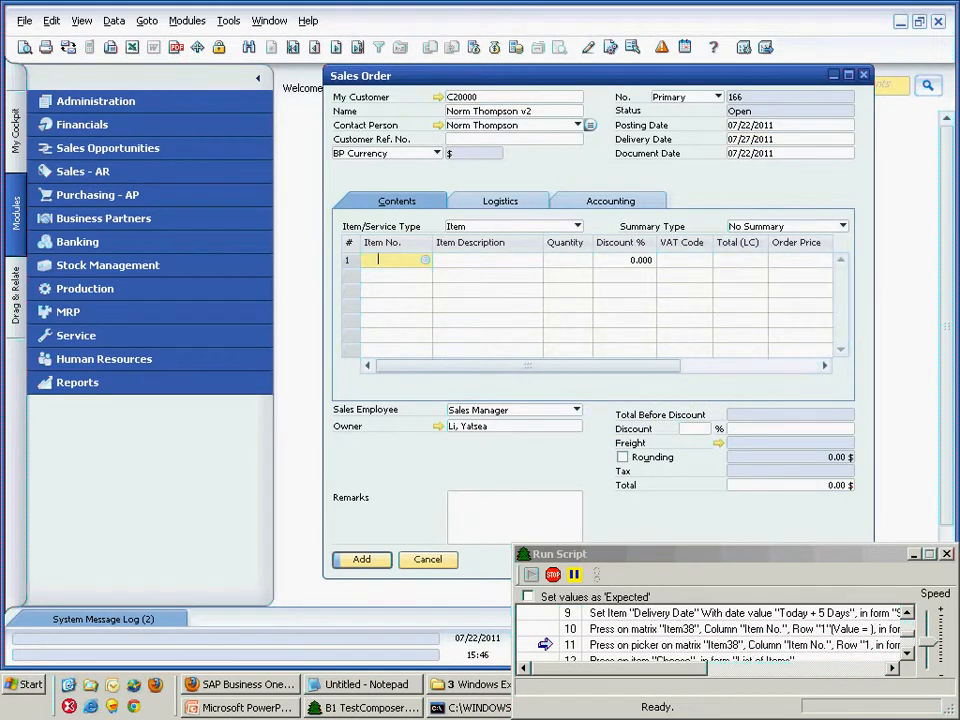
{"action": "left_click", "coordinate": [424, 260]}
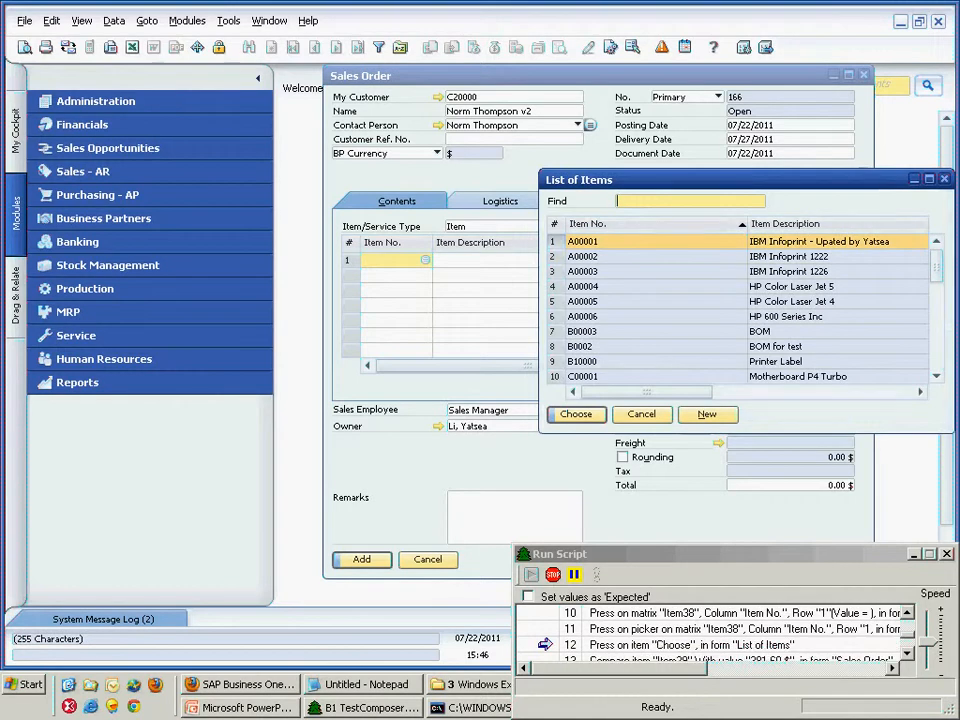
{"action": "left_click", "coordinate": [576, 414]}
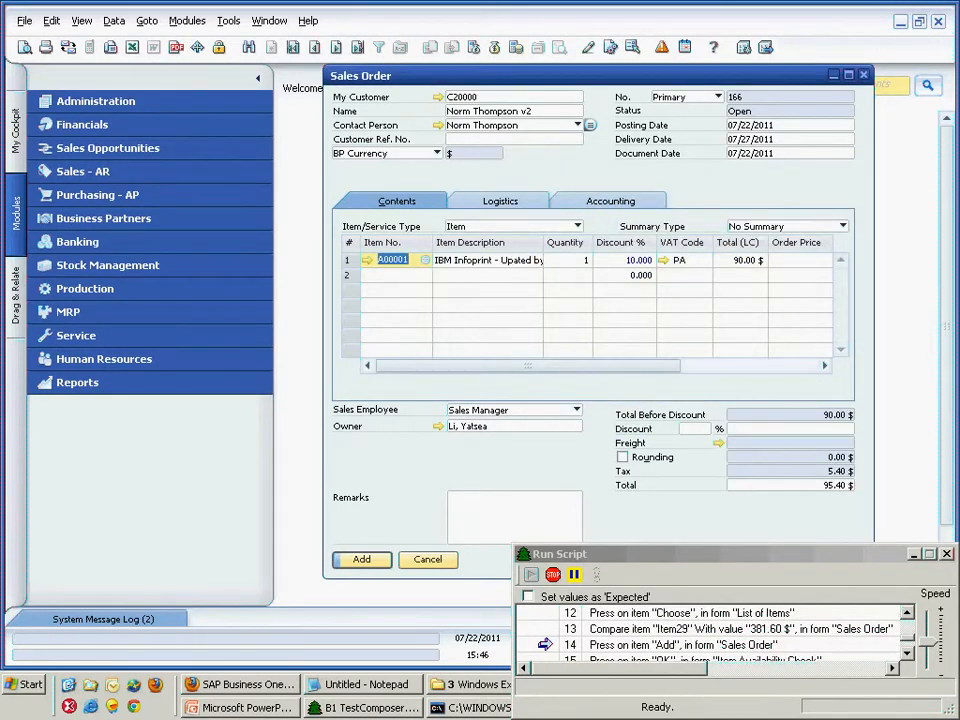
{"action": "left_click", "coordinate": [360, 560]}
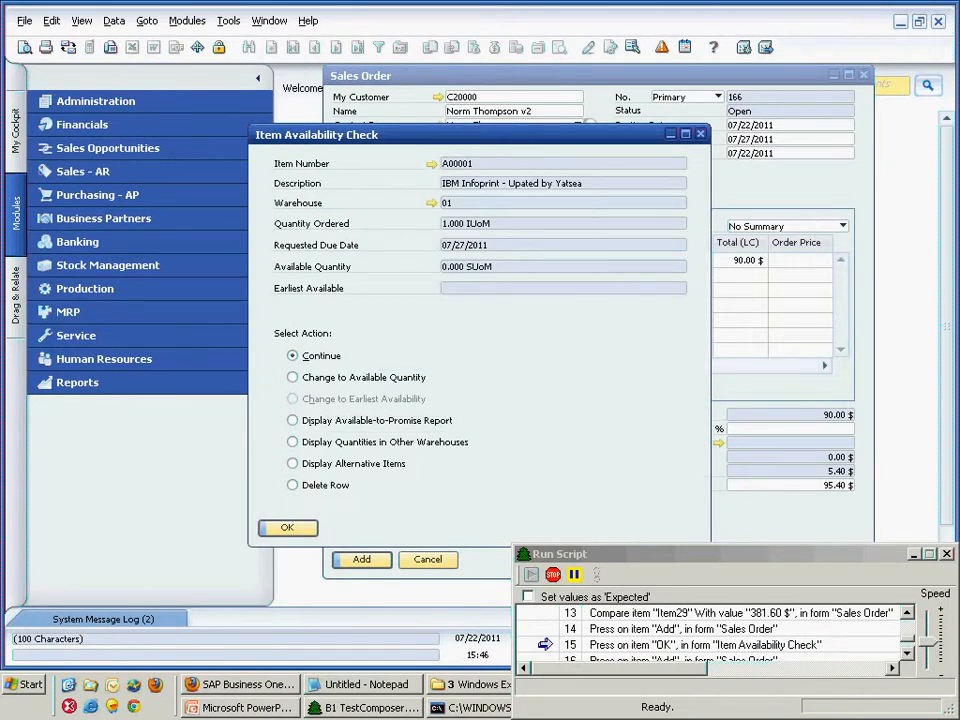
{"action": "left_click", "coordinate": [288, 528]}
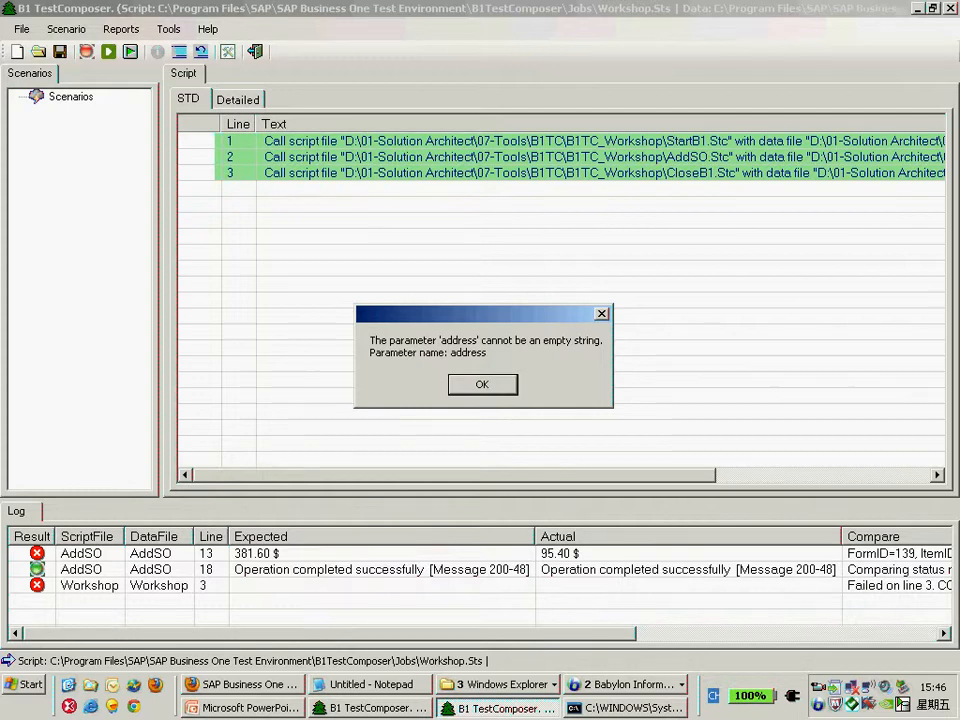
- Dismiss the empty-address error and open the AddSO script under the Workshop scenario
{"action": "left_click", "coordinate": [482, 384]}
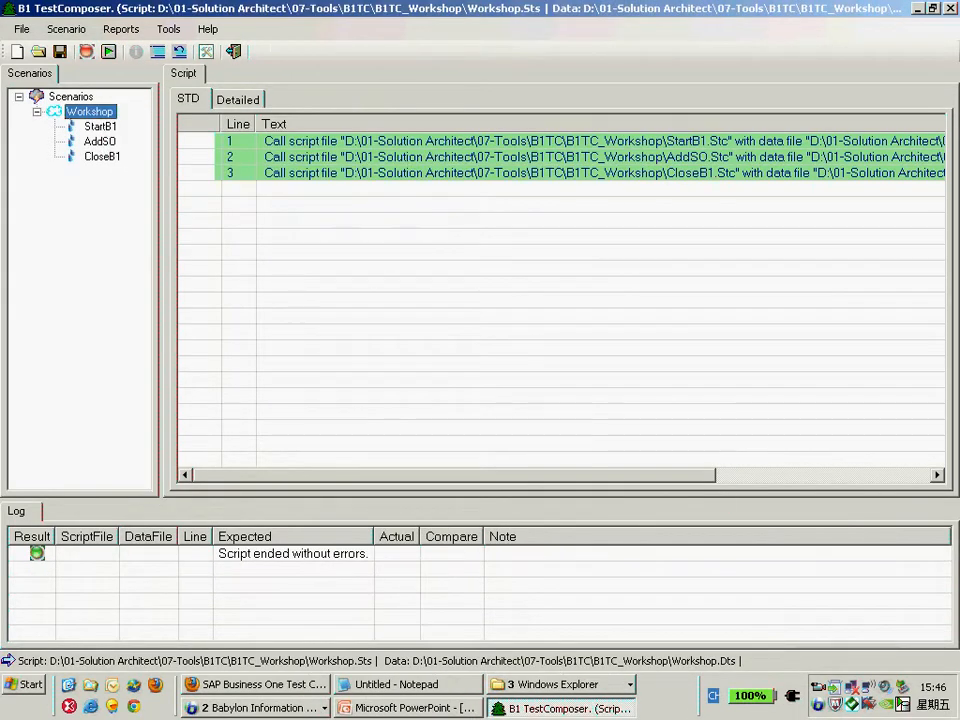
{"action": "left_click", "coordinate": [66, 28]}
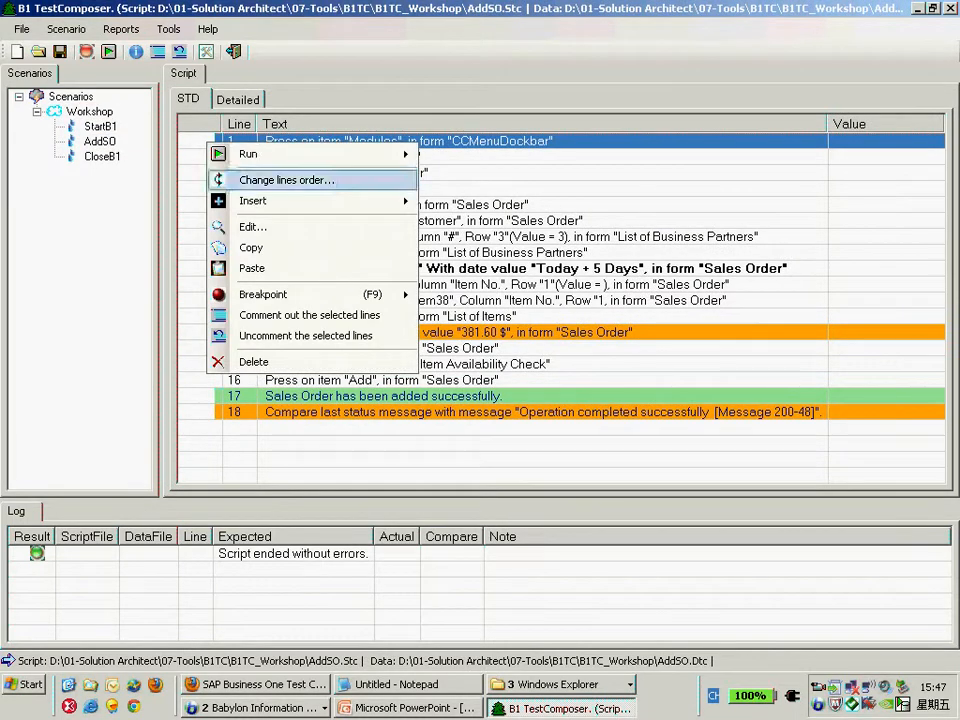
{"action": "left_click", "coordinate": [252, 226]}
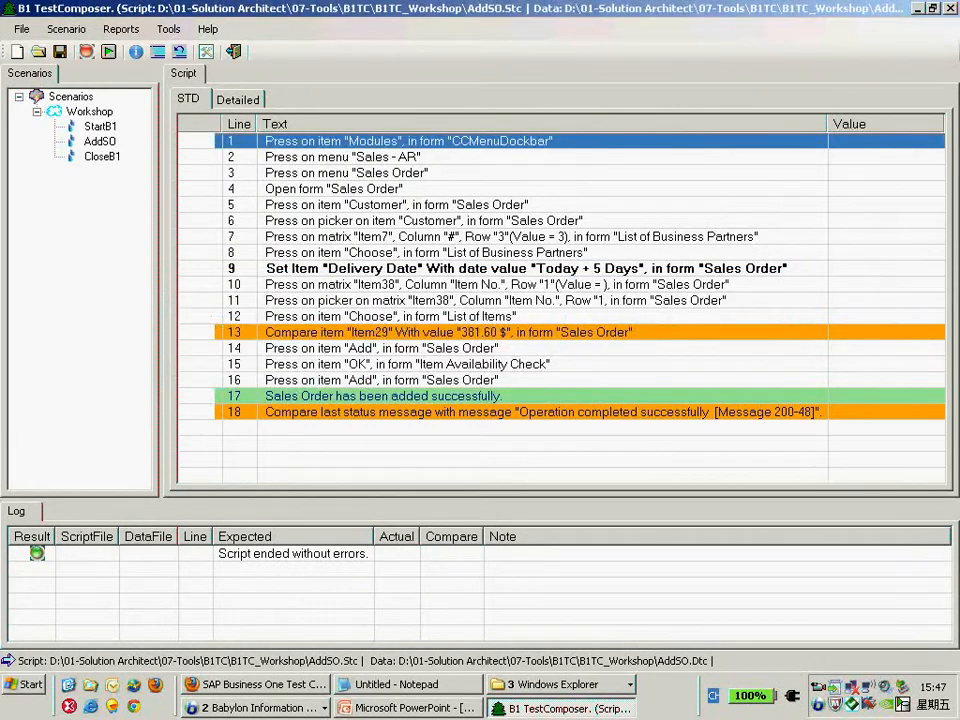
{"action": "left_click", "coordinate": [344, 156]}
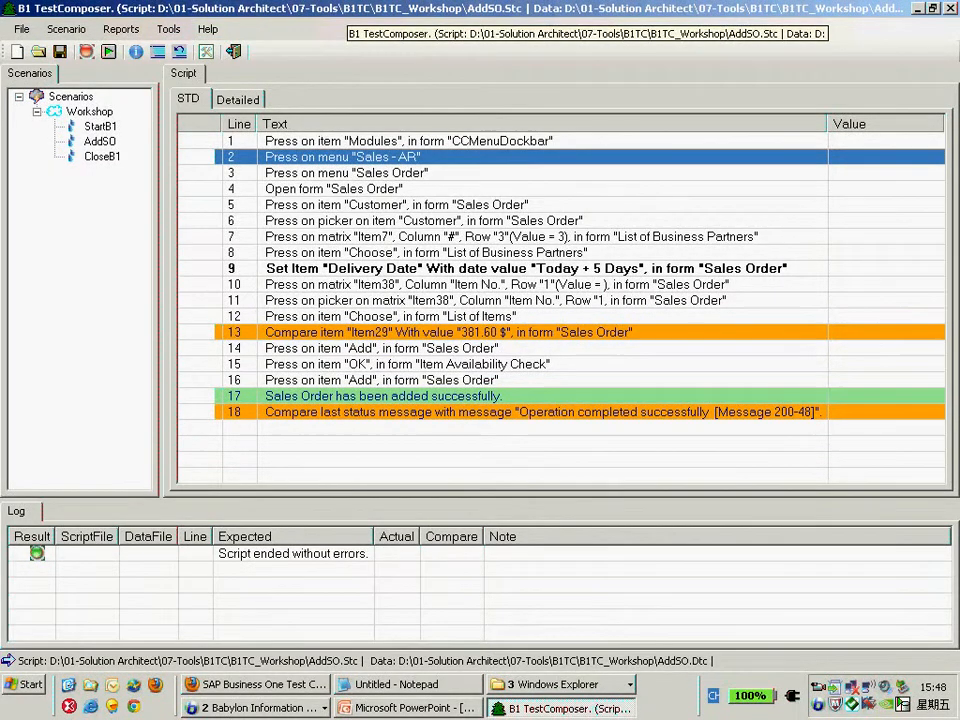
{"action": "left_click", "coordinate": [168, 28]}
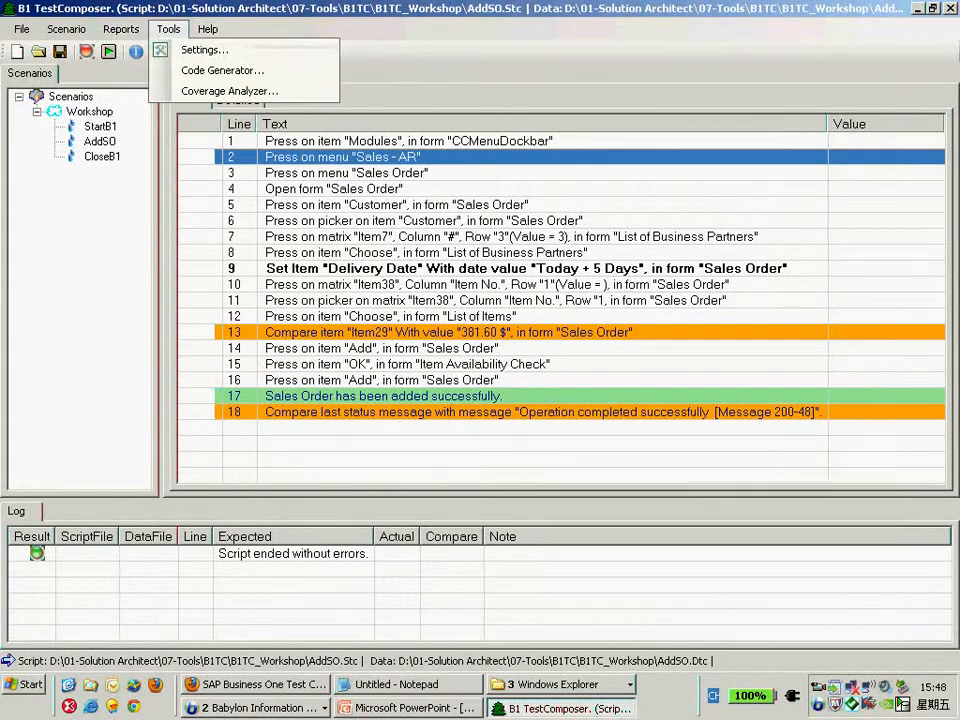
{"action": "mouse_move", "coordinate": [204, 48]}
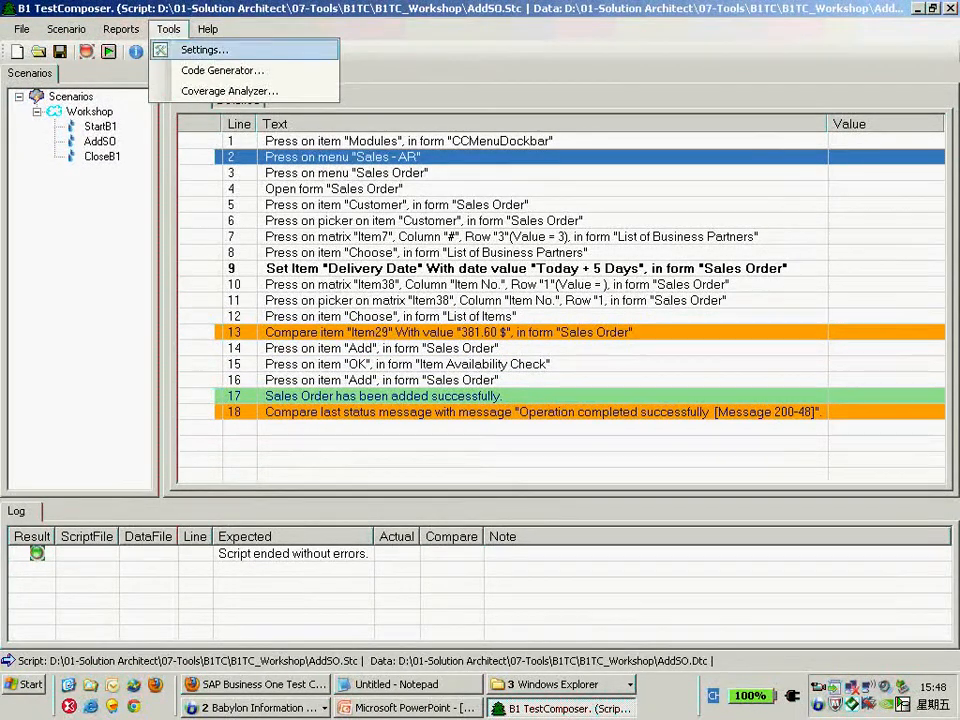
{"action": "left_click", "coordinate": [228, 90]}
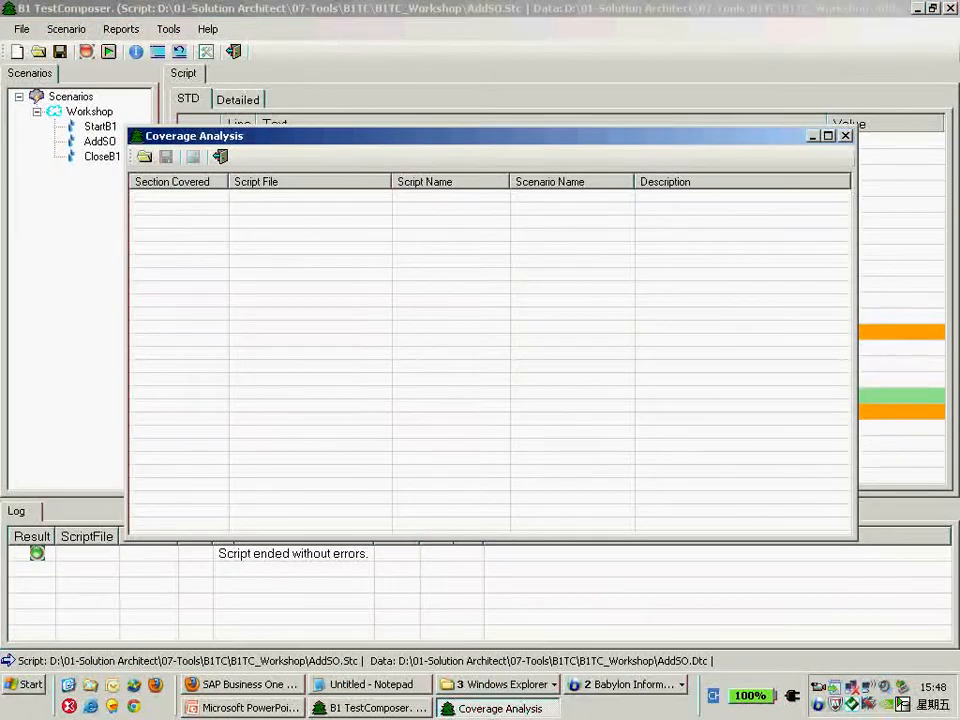
{"action": "left_click", "coordinate": [844, 136]}
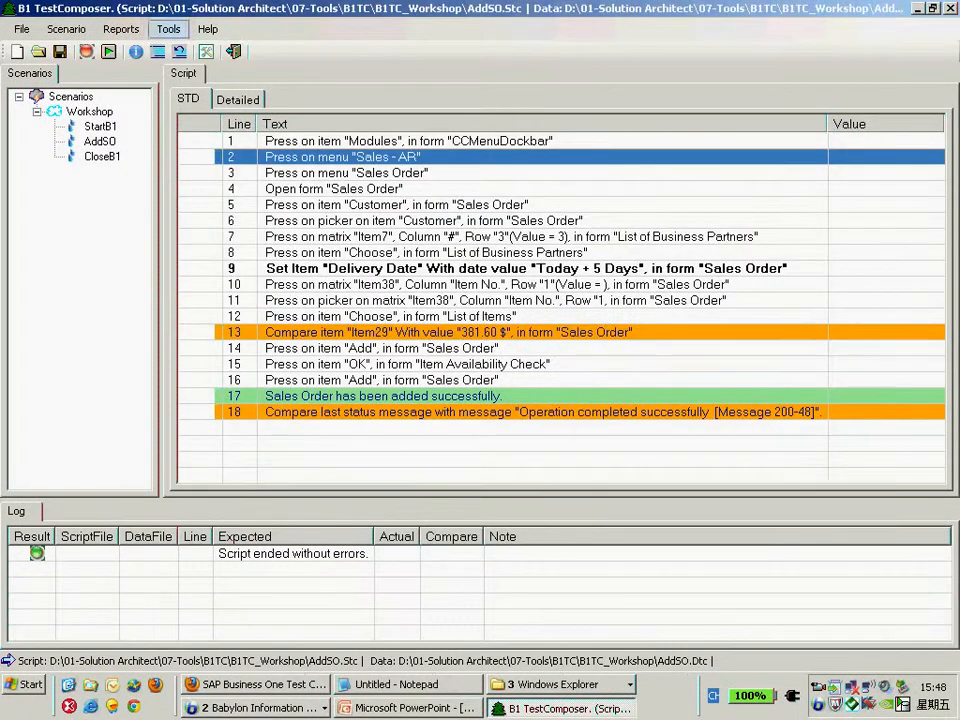
{"action": "left_click", "coordinate": [168, 28]}
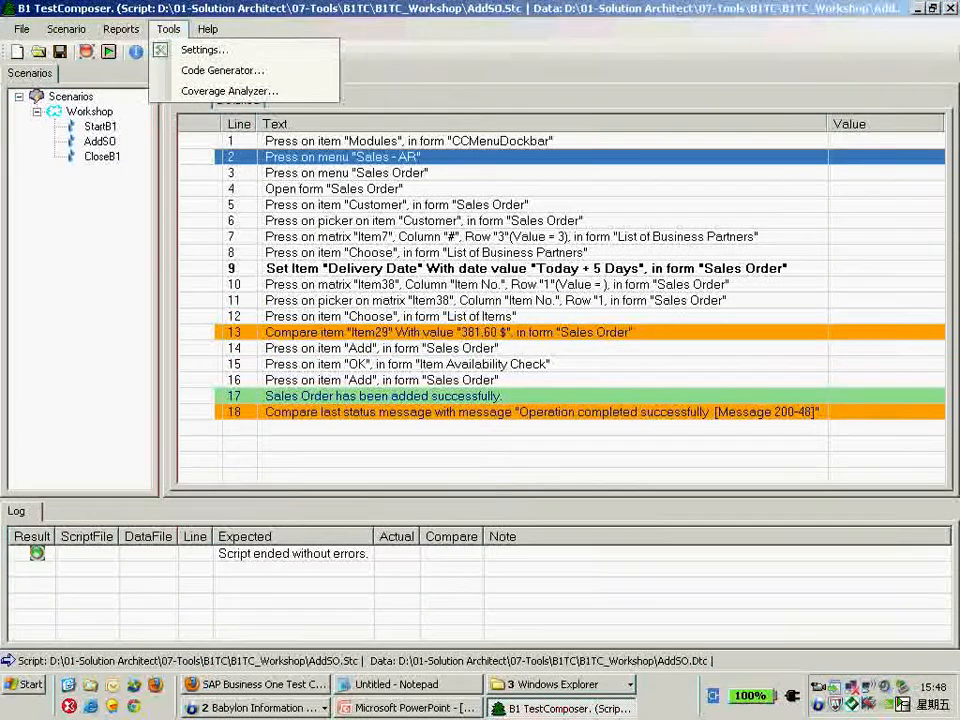
{"action": "left_click", "coordinate": [222, 68]}
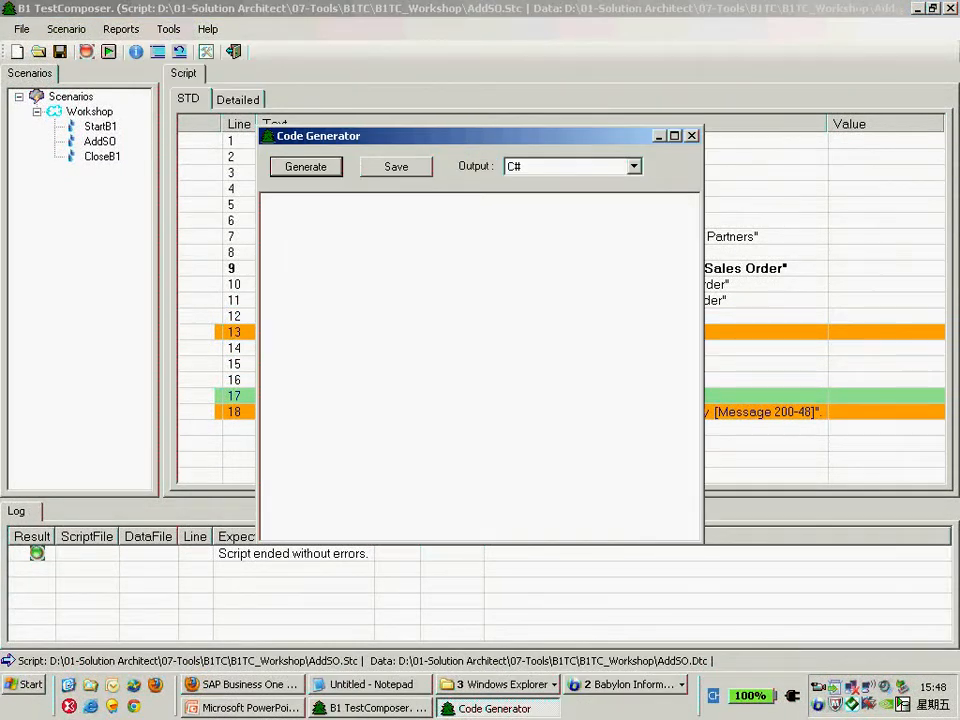
{"action": "left_click", "coordinate": [304, 166]}
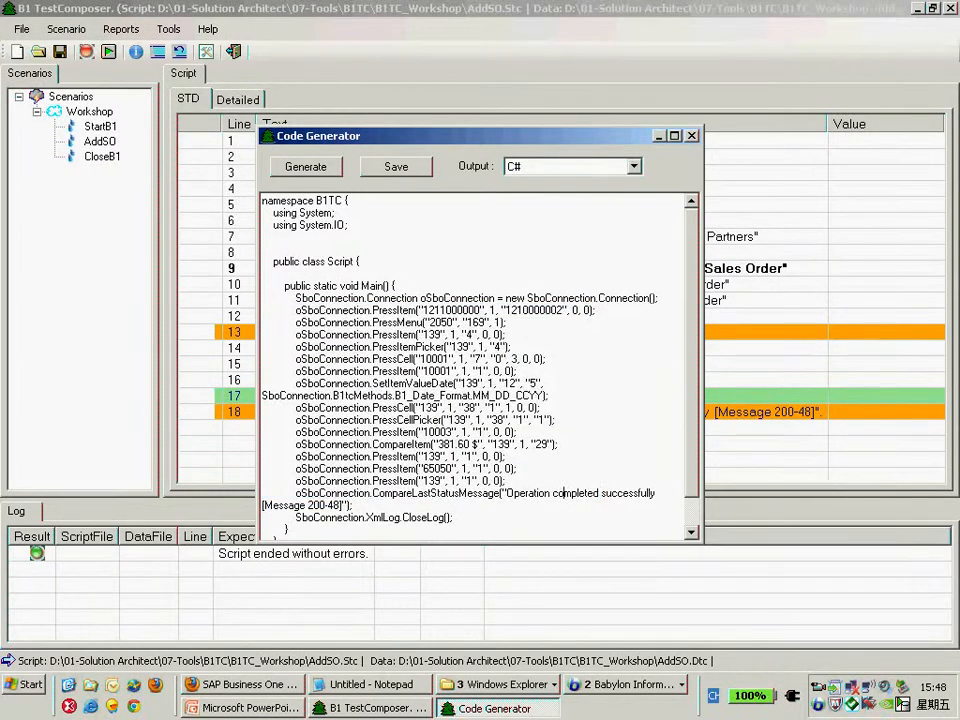
{"action": "left_click", "coordinate": [692, 136]}
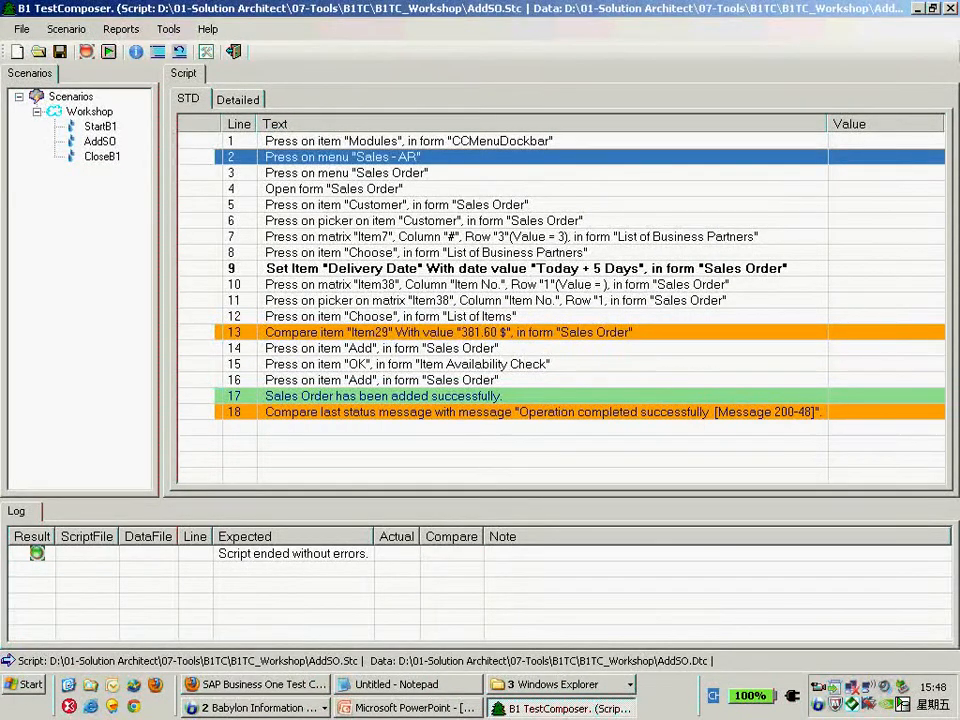
{"action": "left_click", "coordinate": [168, 28]}
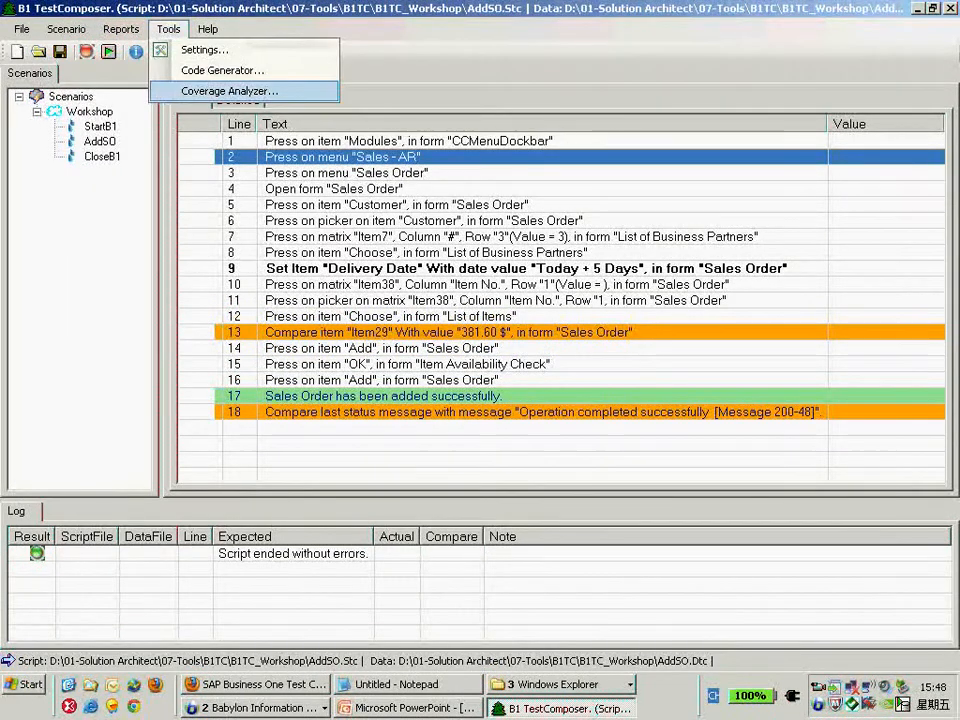
{"action": "left_click", "coordinate": [204, 48]}
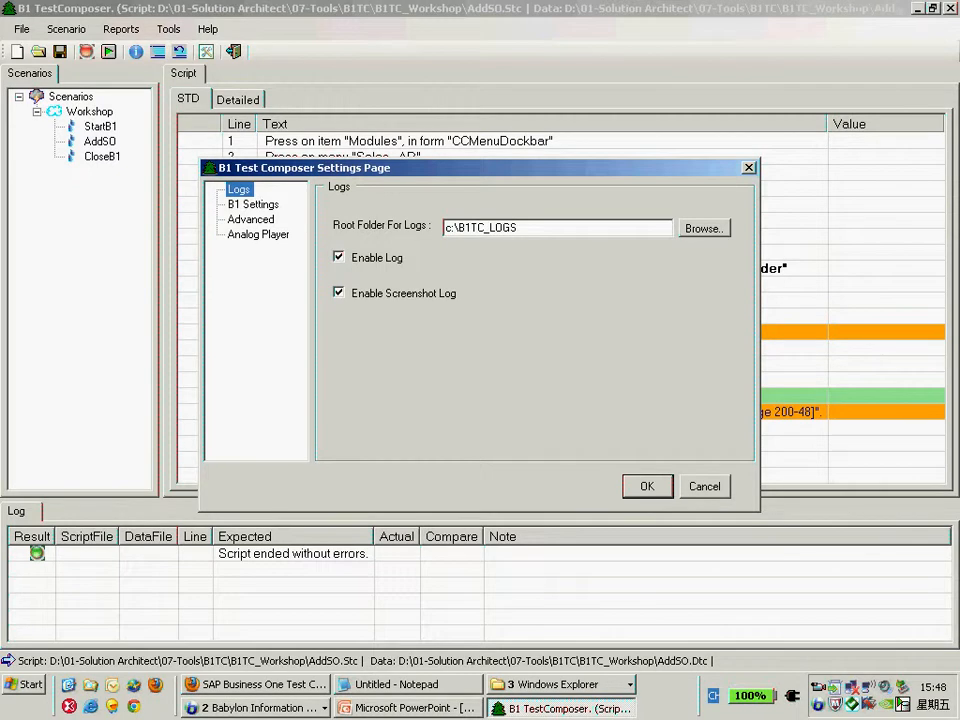
{"action": "left_click", "coordinate": [250, 218]}
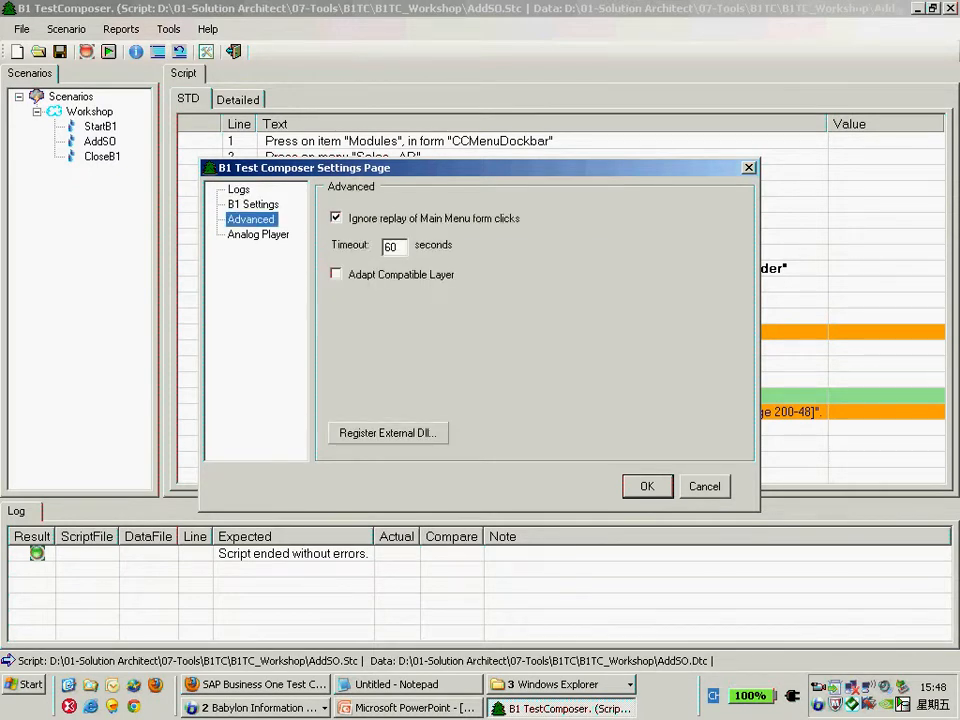
{"action": "left_click", "coordinate": [388, 432]}
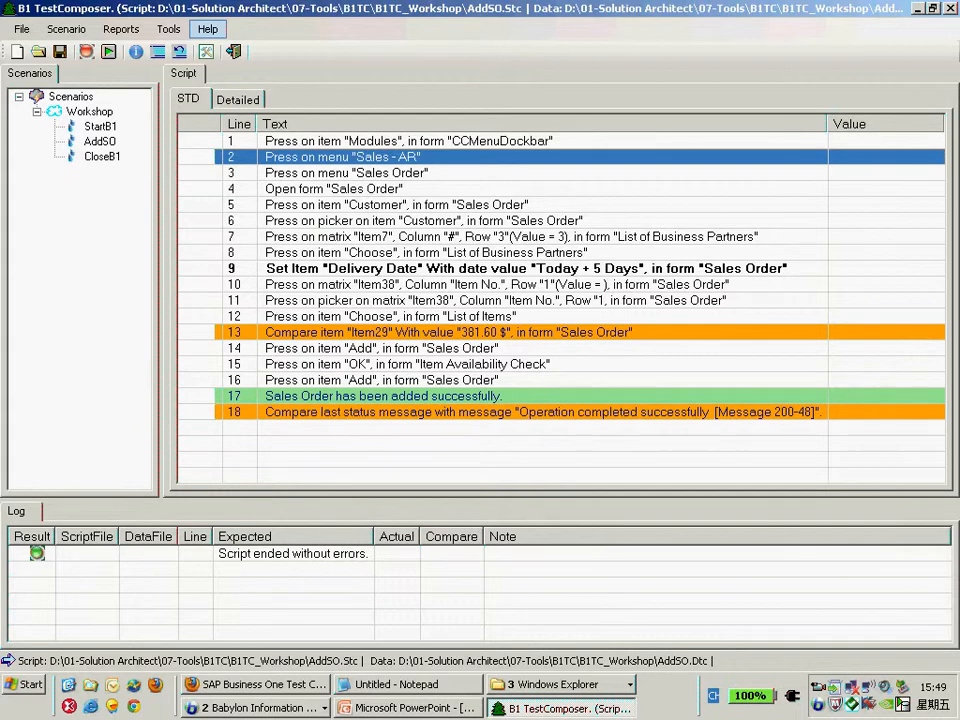
{"action": "left_click", "coordinate": [208, 28]}
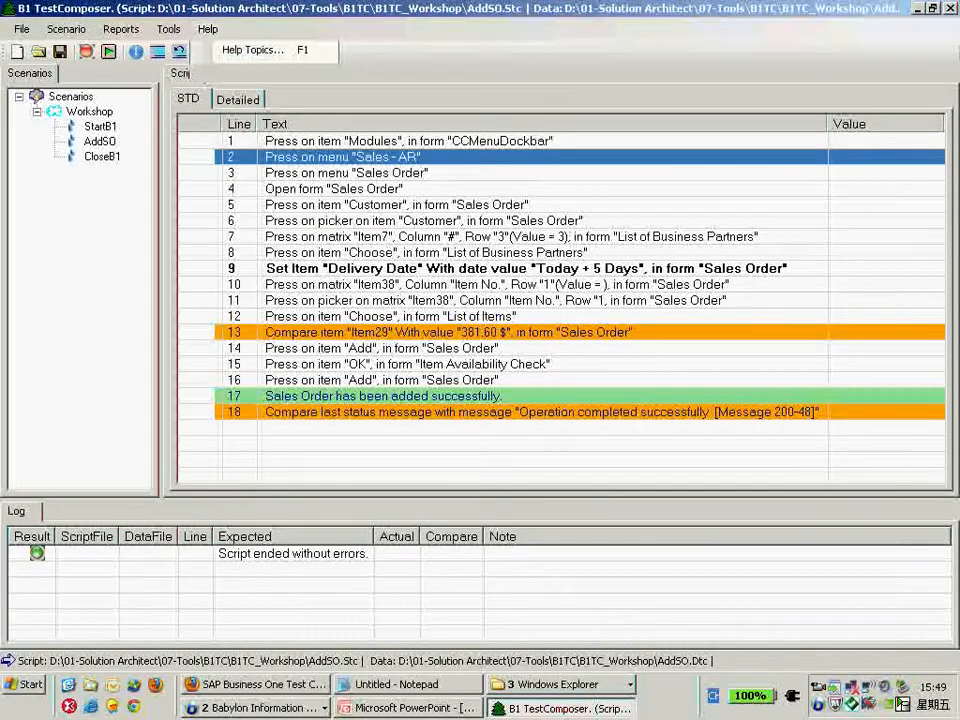
{"action": "left_click", "coordinate": [252, 50]}
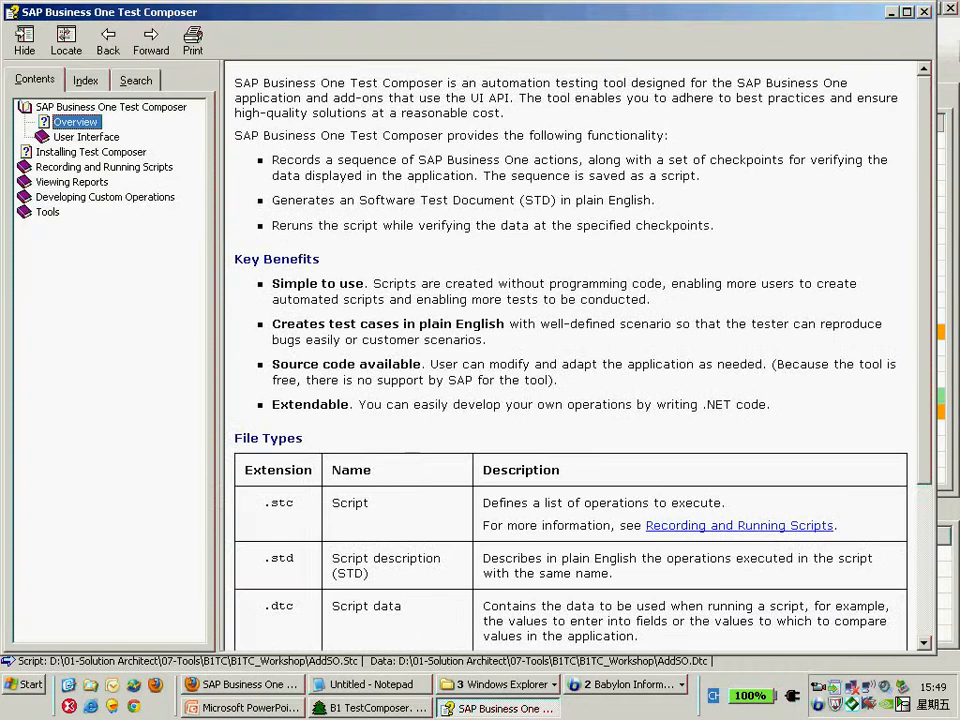
{"action": "left_click", "coordinate": [72, 182]}
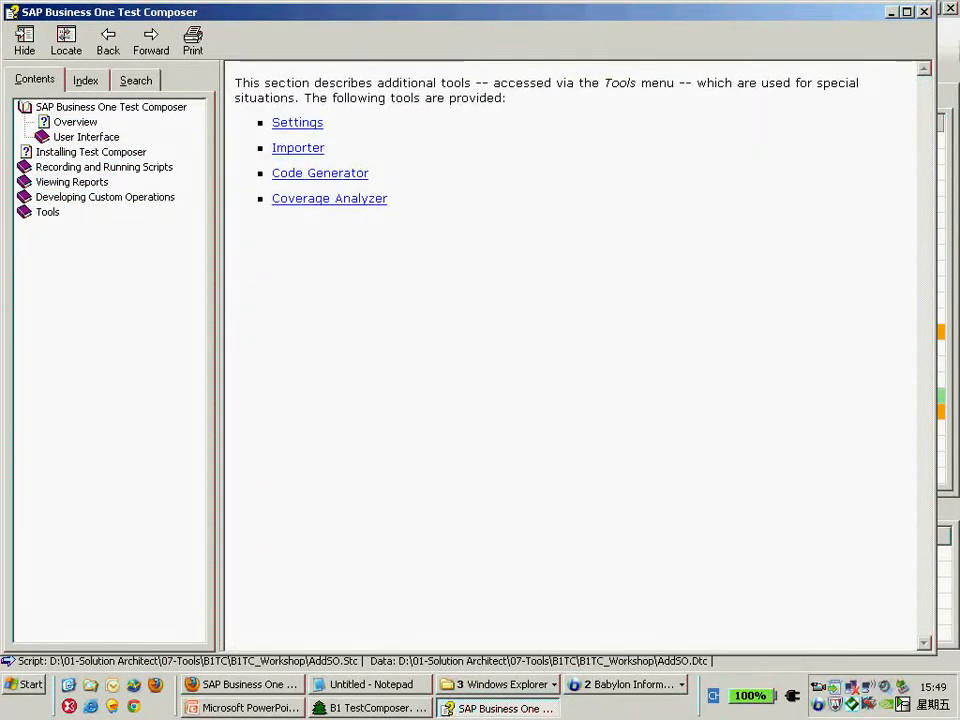
{"action": "left_click", "coordinate": [370, 708]}
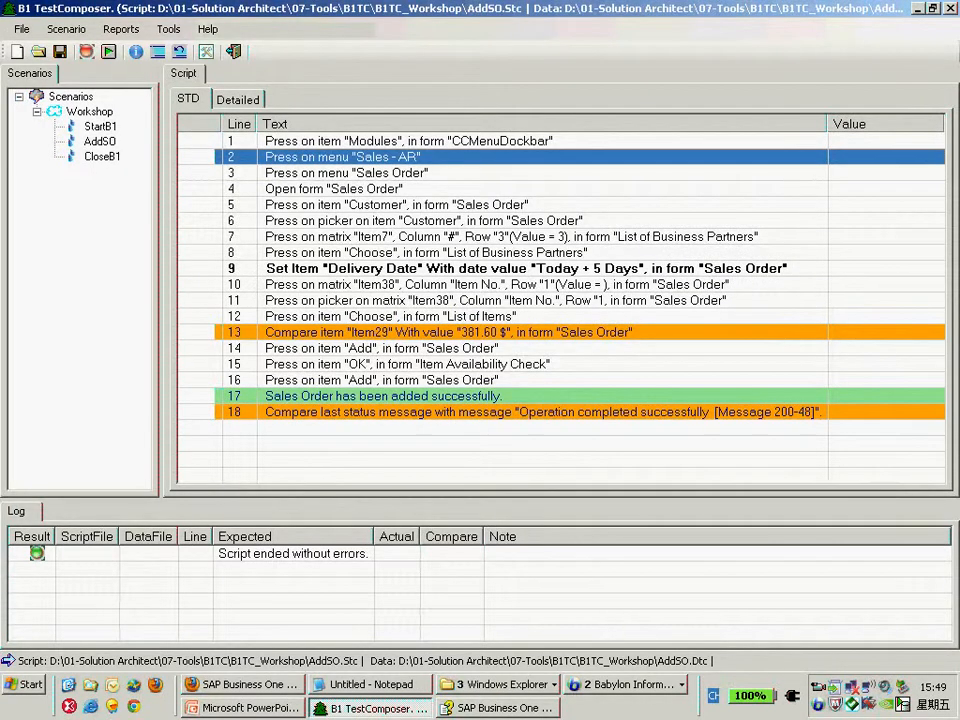